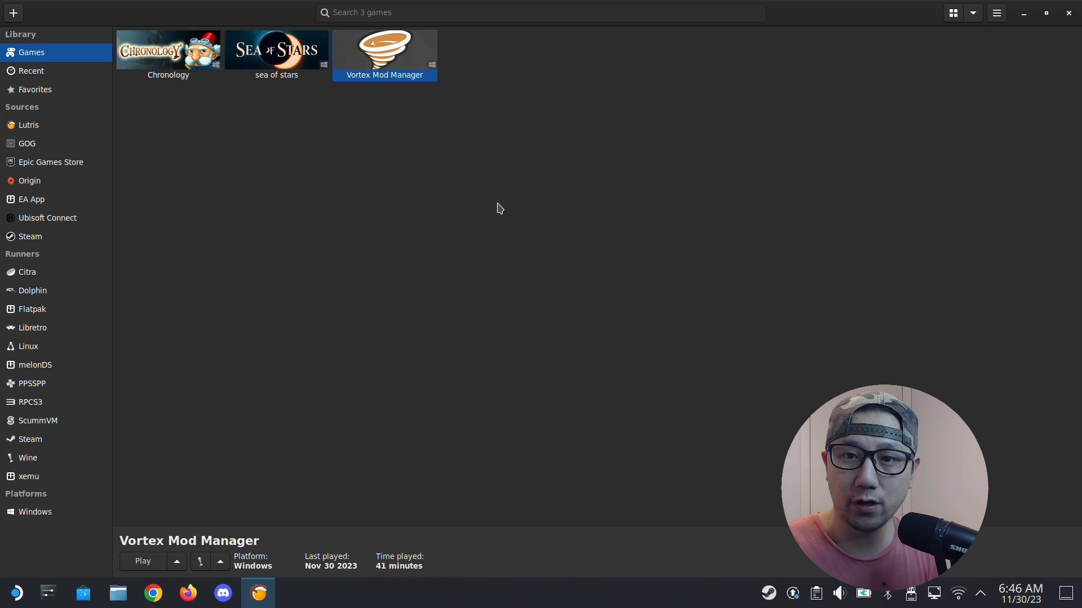
{"action": "mouse_move", "coordinate": [380, 82]}
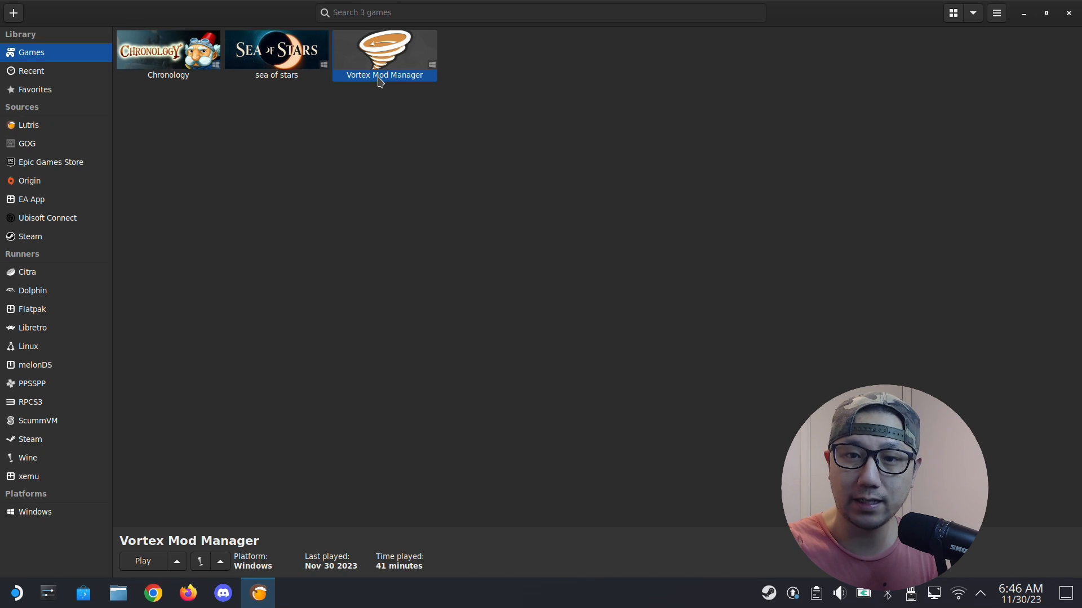
{"action": "mouse_move", "coordinate": [403, 128]}
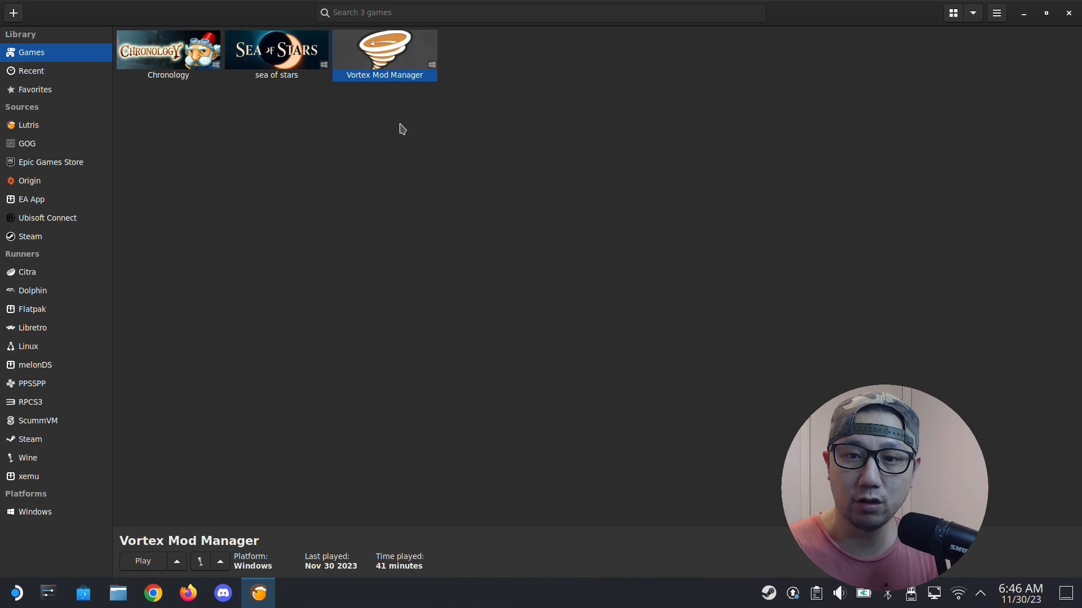
{"action": "mouse_move", "coordinate": [412, 149]}
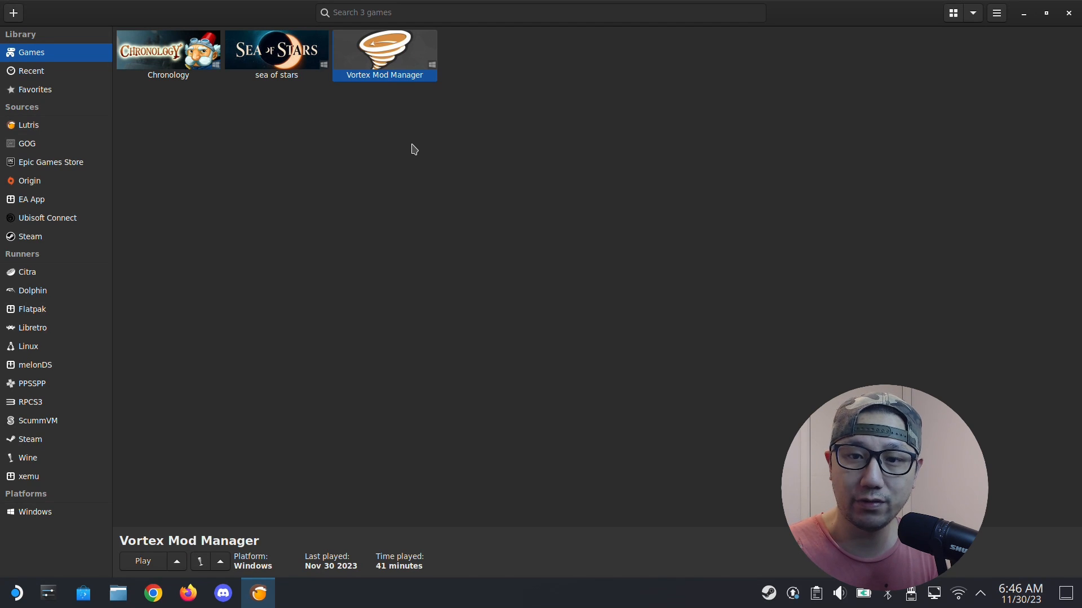
{"action": "mouse_move", "coordinate": [397, 54]}
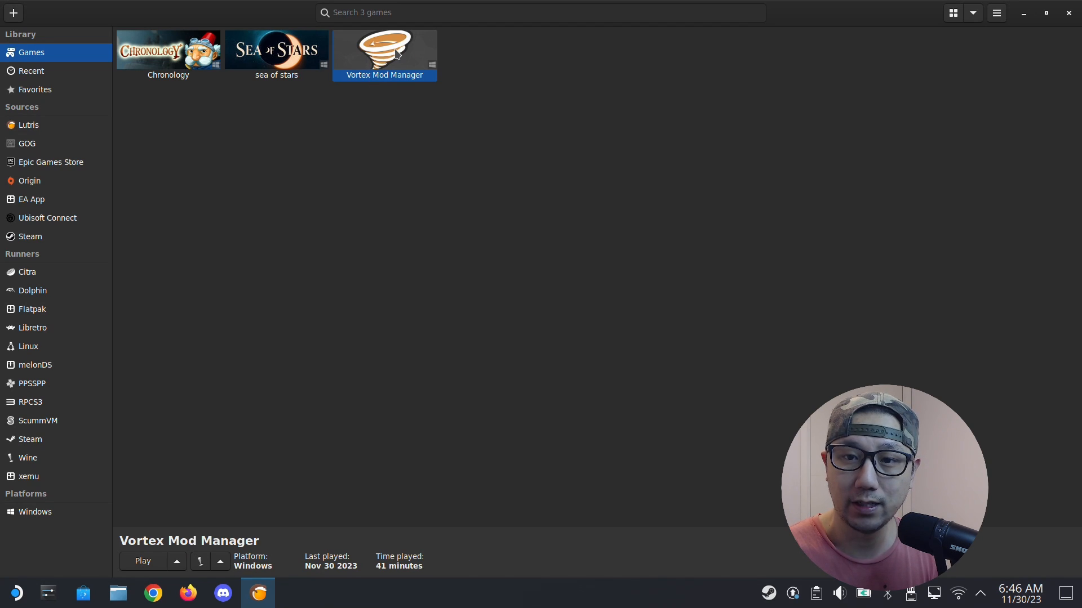
Step: Bring up Vortex Mod Manager's Configure window showing its executable and Wine prefix paths
{"action": "right_click", "coordinate": [384, 50]}
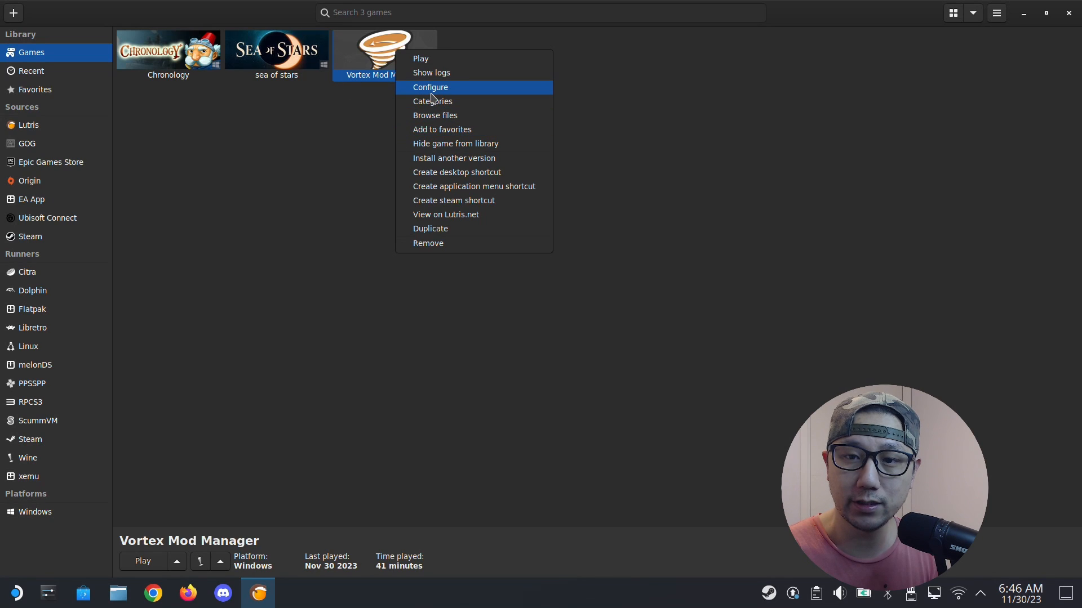
{"action": "left_click", "coordinate": [318, 237]}
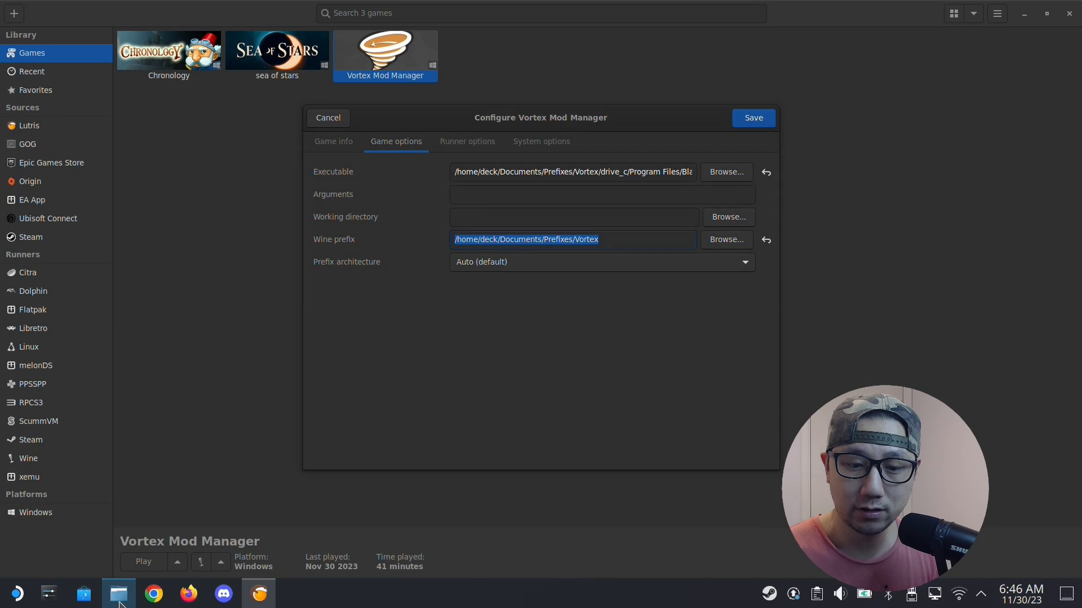
Step: Browse into the Vortex prefix folder and its drive_c in the file manager
{"action": "left_click", "coordinate": [117, 594]}
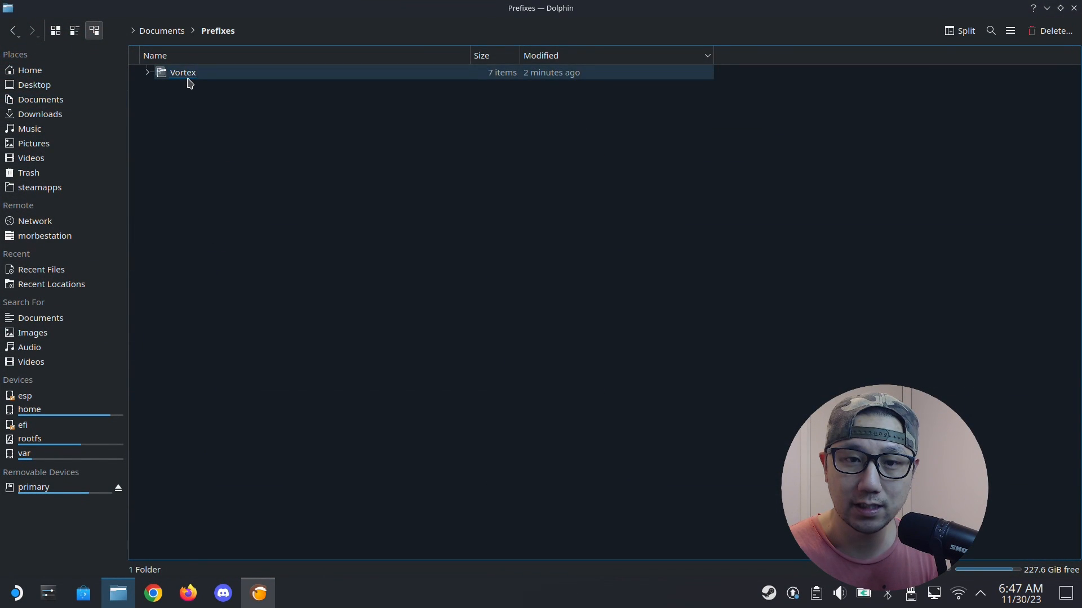
{"action": "double_click", "coordinate": [183, 72]}
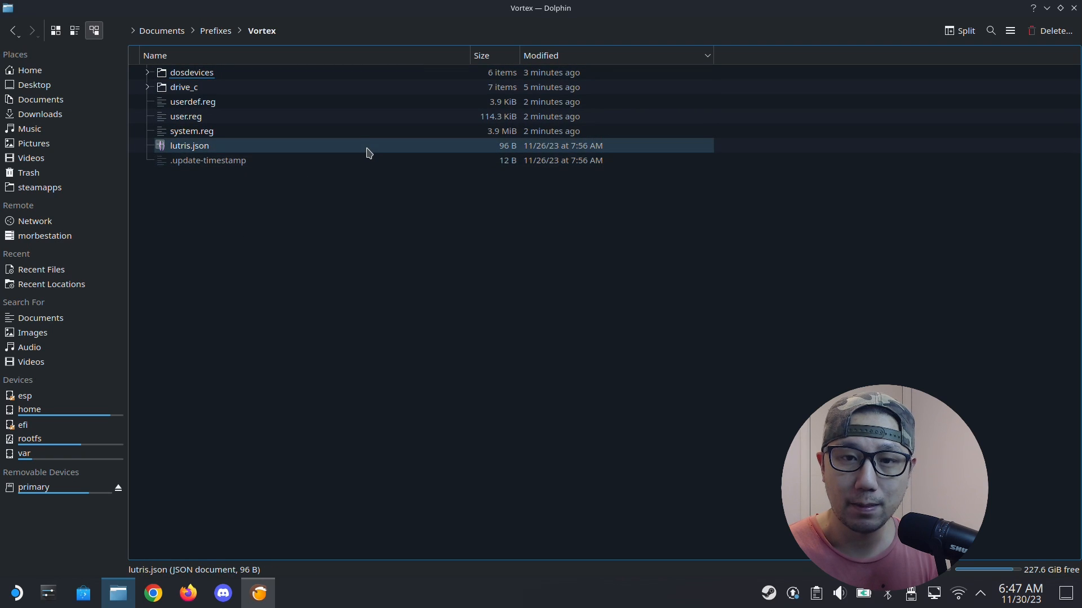
{"action": "left_click", "coordinate": [184, 87]}
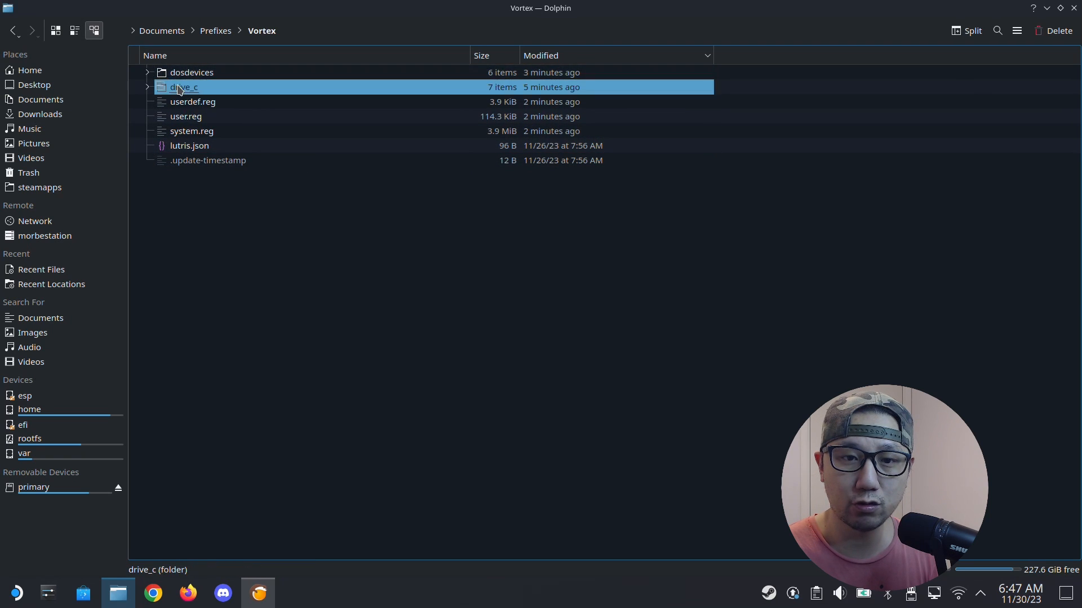
{"action": "double_click", "coordinate": [184, 86]}
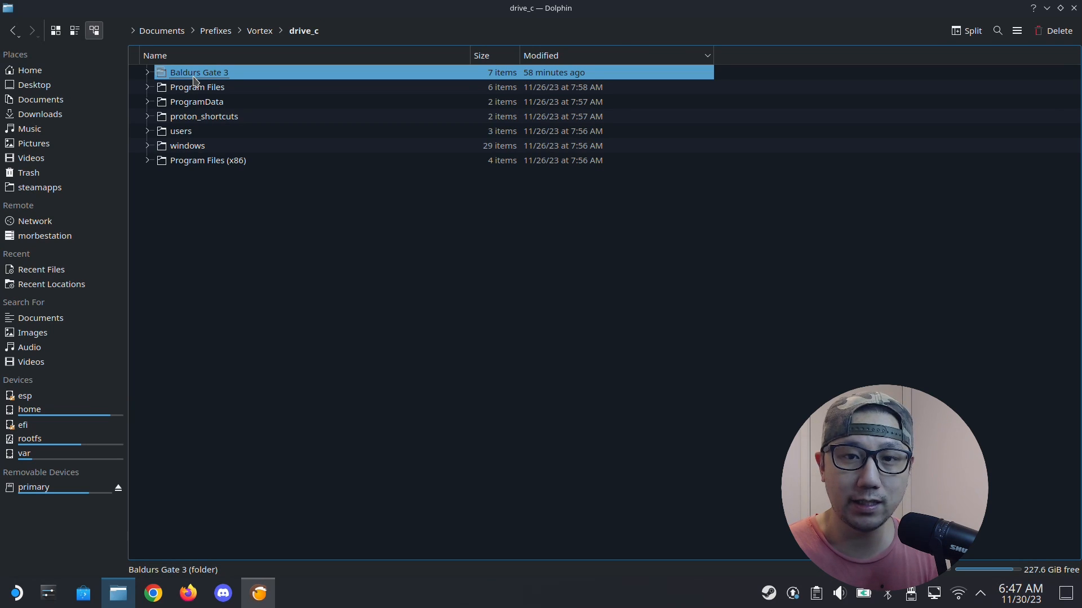
{"action": "mouse_move", "coordinate": [316, 237]}
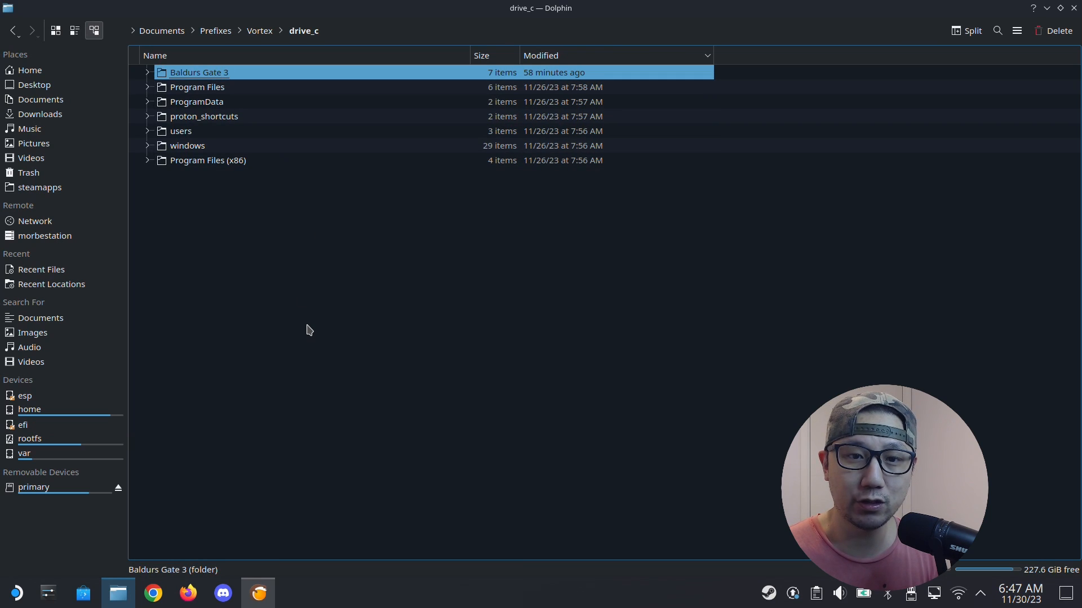
{"action": "mouse_move", "coordinate": [302, 249]}
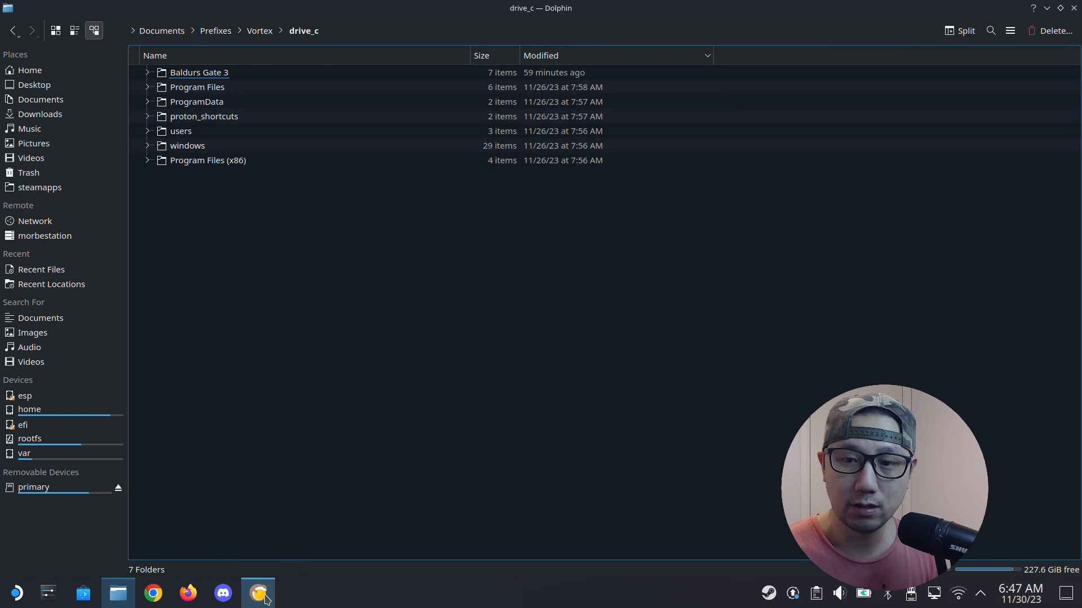
Step: Launch Vortex Mod Manager from the Lutris library to reach its dashboard
{"action": "left_click", "coordinate": [257, 593]}
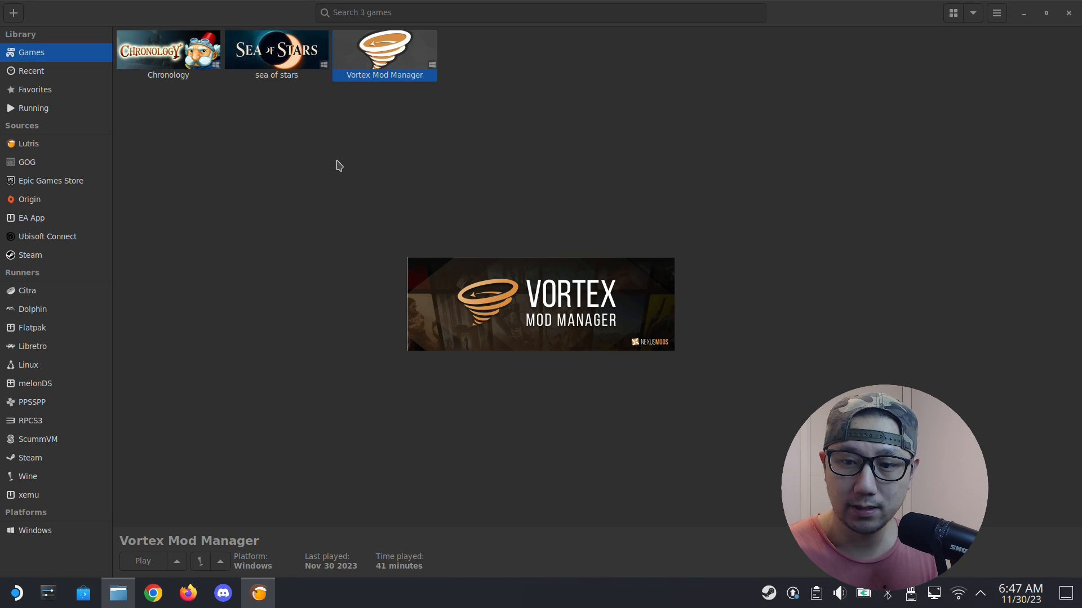
{"action": "double_click", "coordinate": [384, 48]}
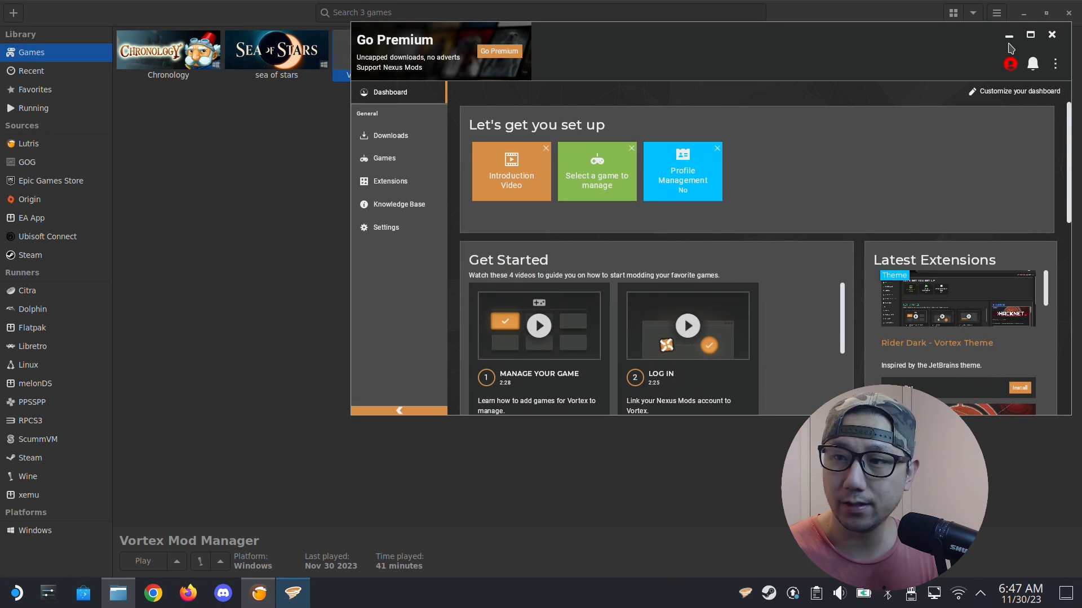
{"action": "mouse_move", "coordinate": [447, 146]}
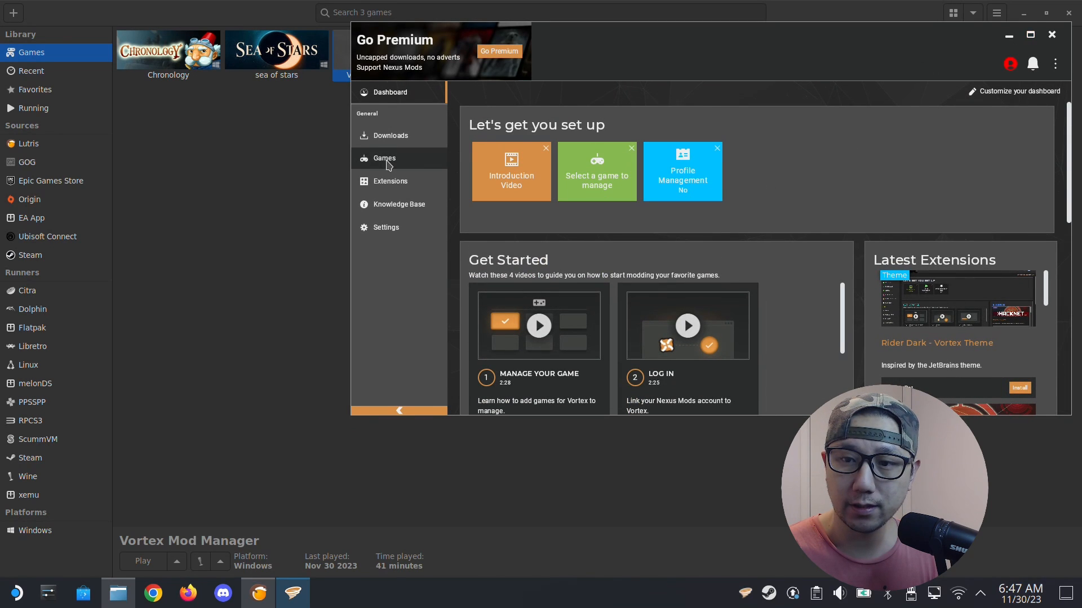
Step: Search the Games list for 'monster' and start managing Monster Hunter: World
{"action": "left_click", "coordinate": [384, 158]}
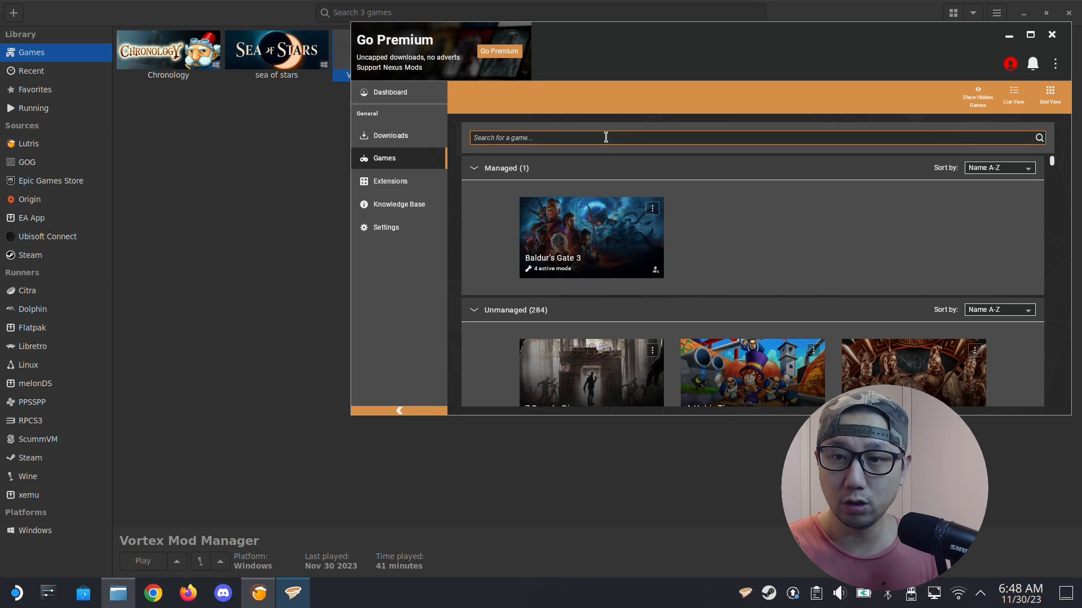
{"action": "type", "text": "monster"}
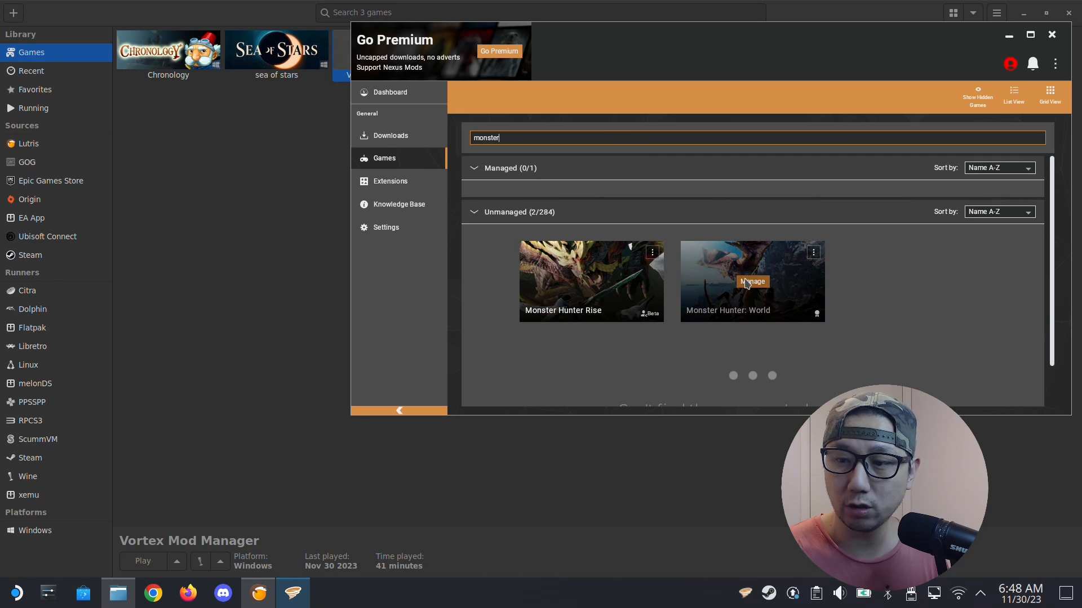
{"action": "left_click", "coordinate": [752, 282]}
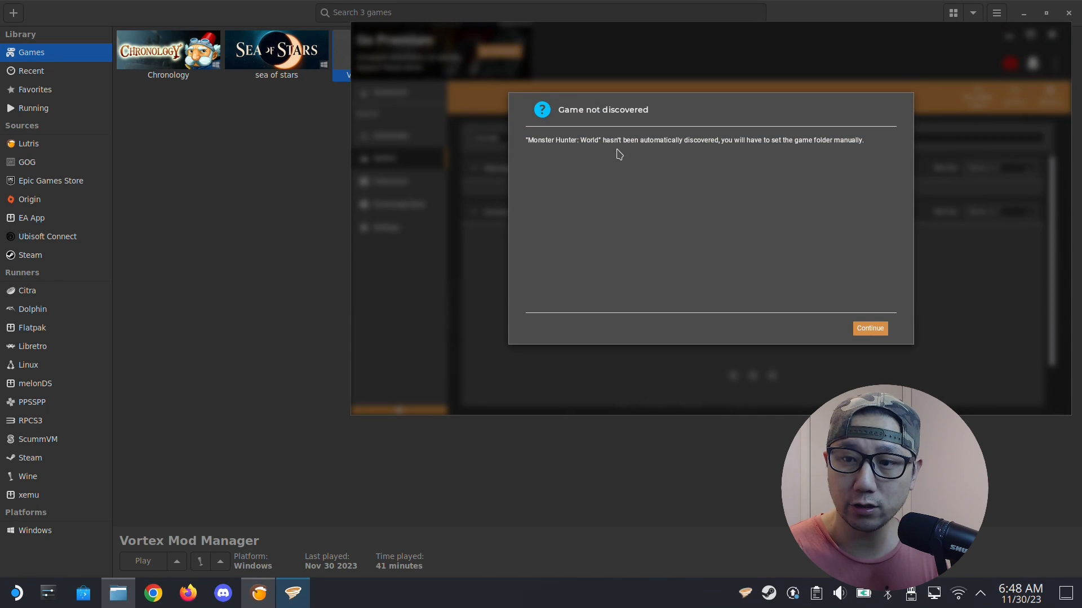
{"action": "mouse_move", "coordinate": [798, 144]}
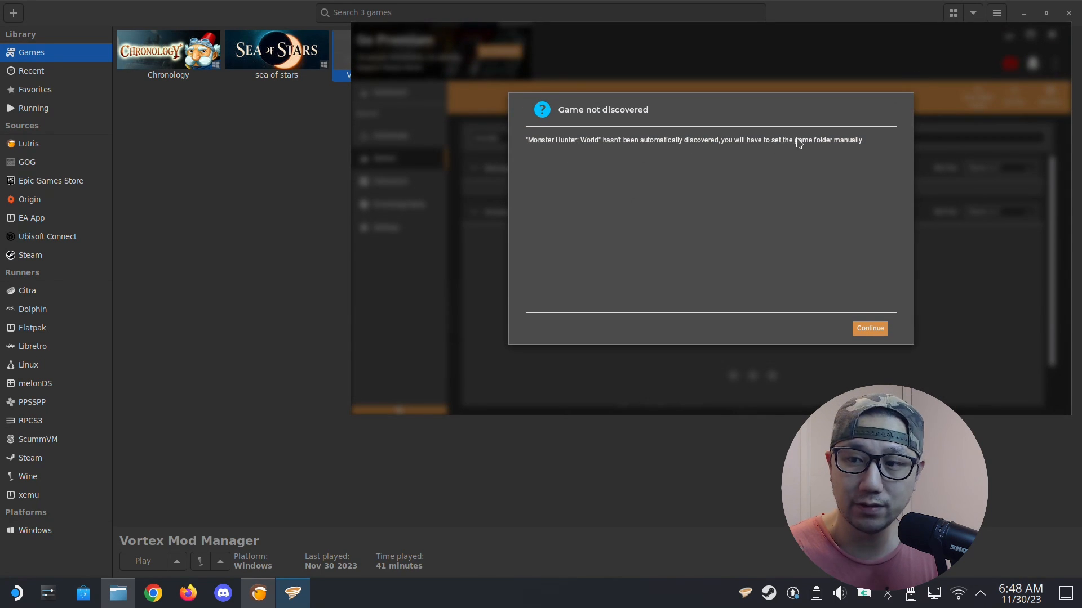
Step: Continue to manual folder selection and browse My Computer into the C: drive
{"action": "left_click", "coordinate": [869, 328]}
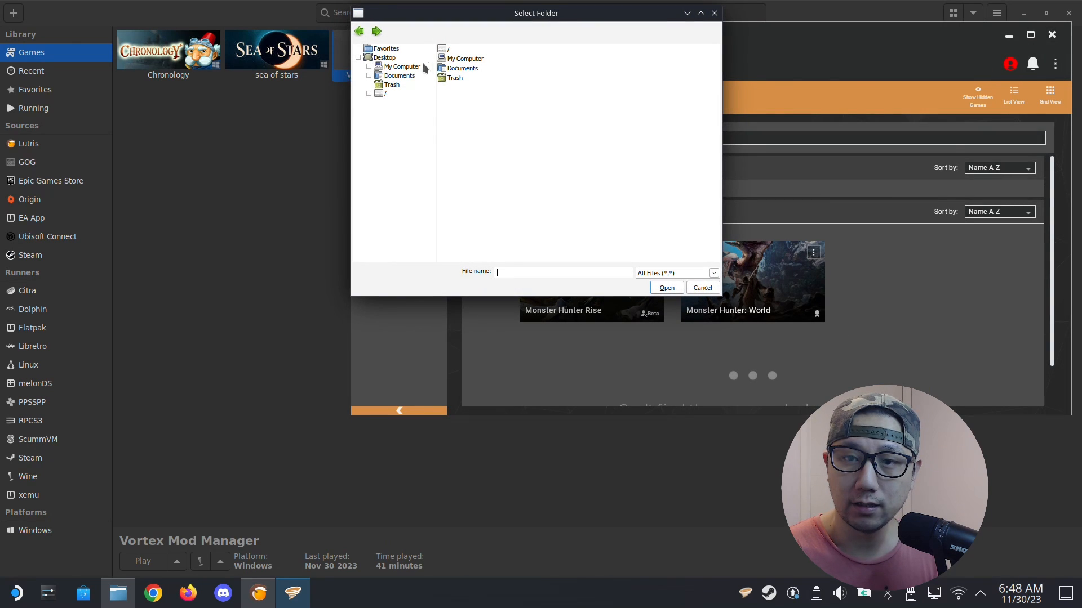
{"action": "left_click", "coordinate": [401, 67]}
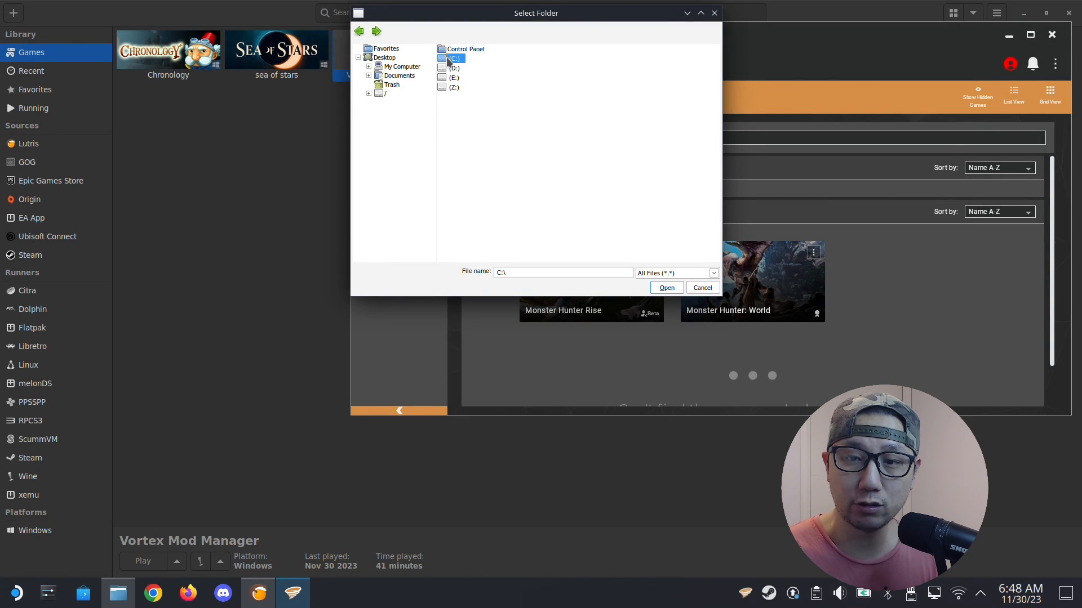
{"action": "double_click", "coordinate": [453, 57]}
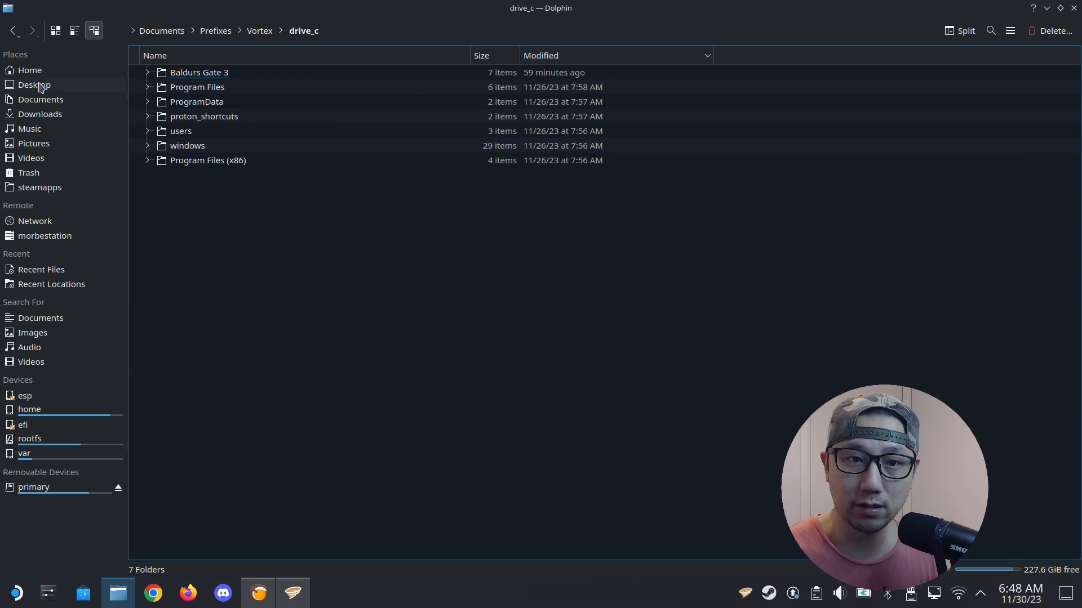
Step: Show the Home folder in a new Dolphin tab with hidden files visible
{"action": "right_click", "coordinate": [29, 70]}
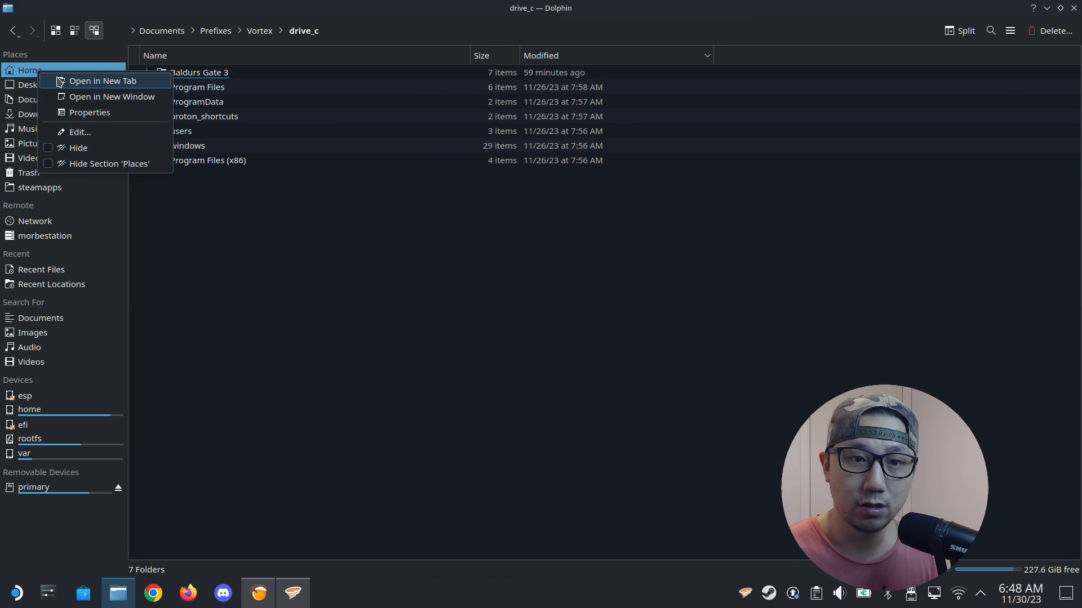
{"action": "left_click", "coordinate": [103, 82]}
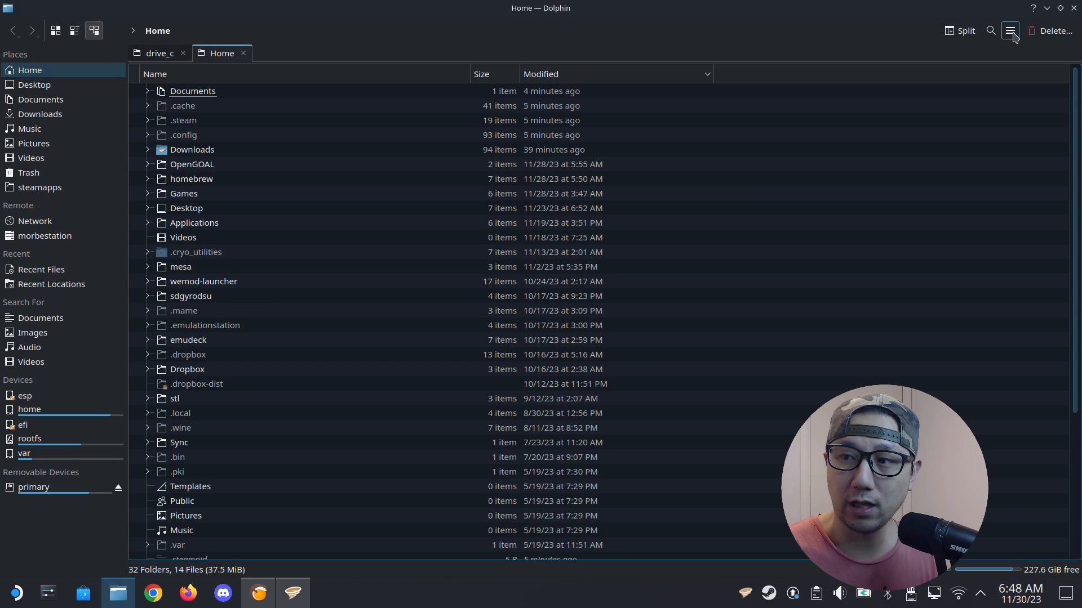
{"action": "left_click", "coordinate": [1010, 31]}
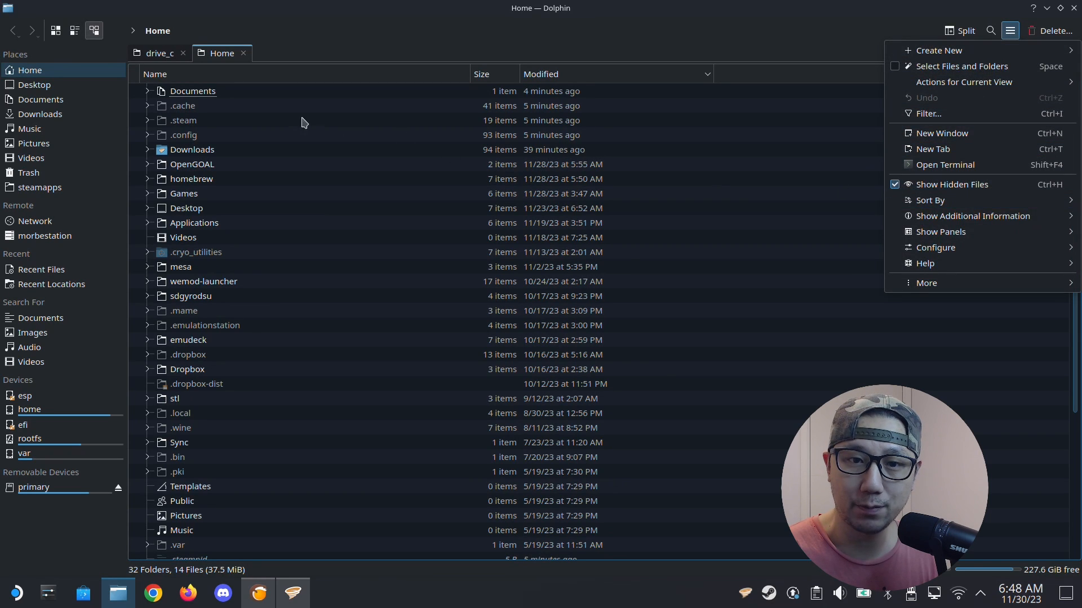
Step: Go through .steam and the Steam library into the common installed-games folder
{"action": "left_click", "coordinate": [183, 120]}
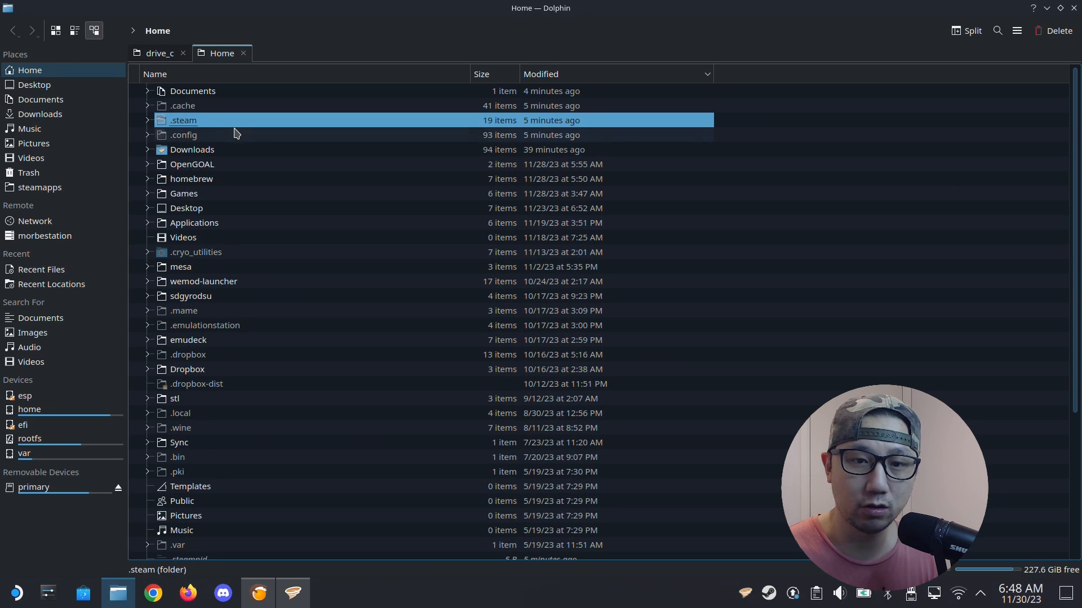
{"action": "double_click", "coordinate": [183, 121]}
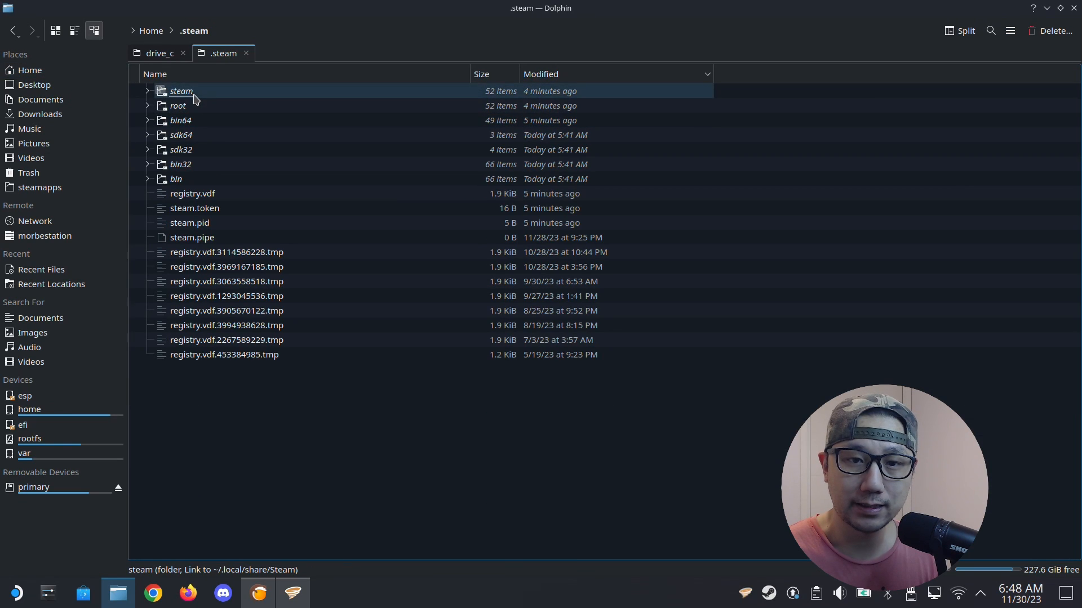
{"action": "left_click", "coordinate": [40, 187]}
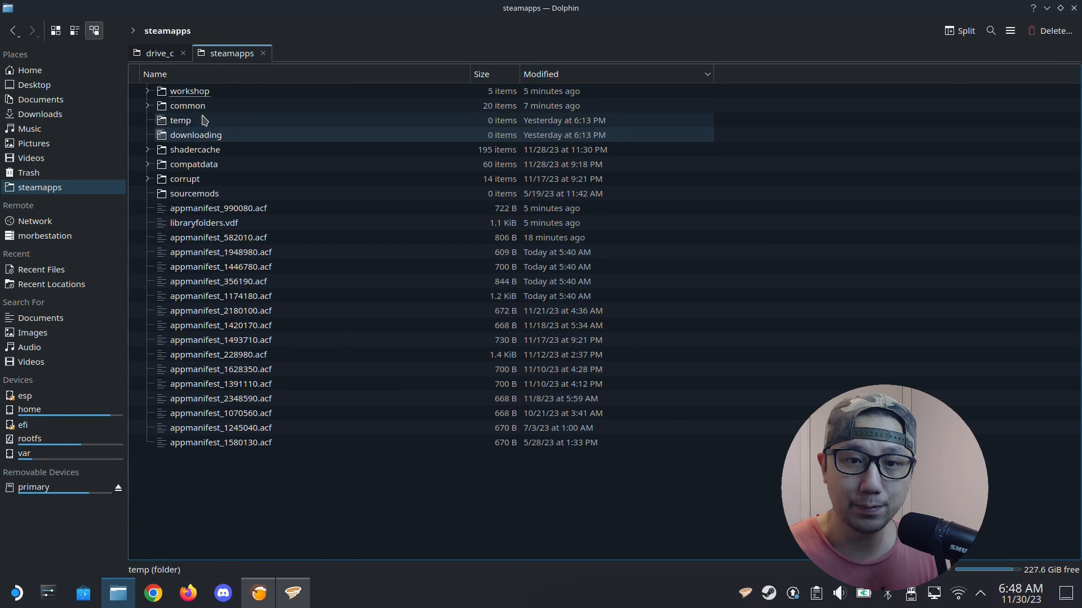
{"action": "double_click", "coordinate": [186, 106]}
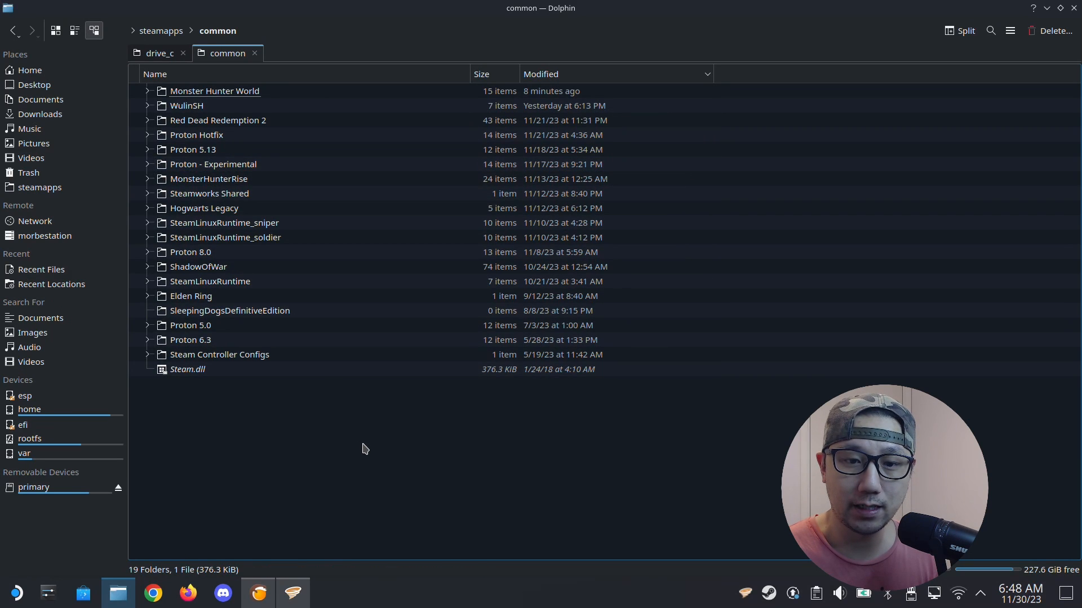
Step: Drag the Monster Hunter World folder onto the drive_c tab and choose Move Here
{"action": "left_click", "coordinate": [214, 90]}
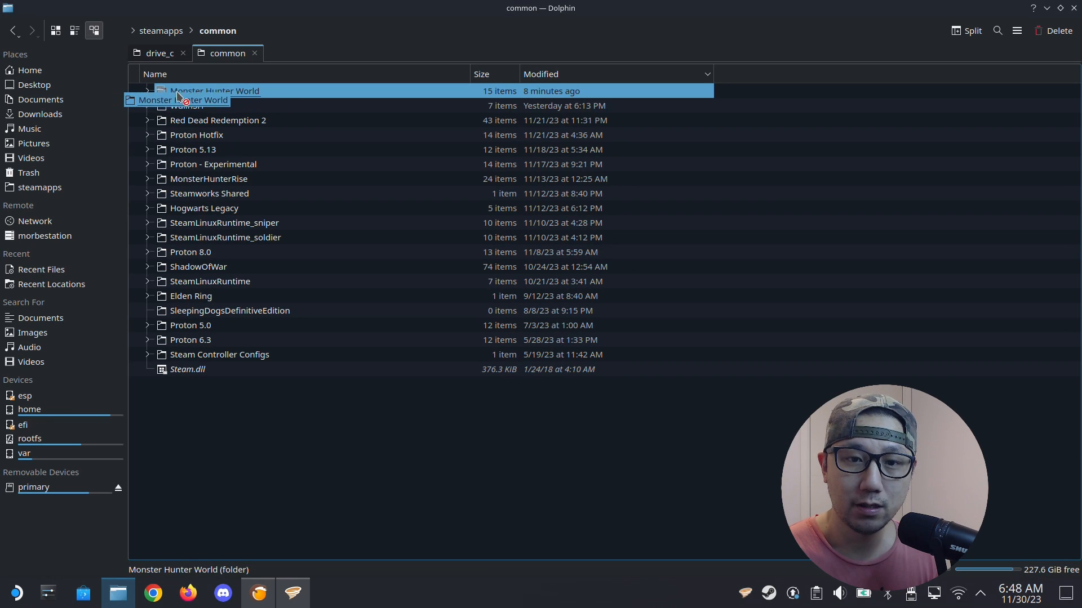
{"action": "left_click", "coordinate": [159, 53]}
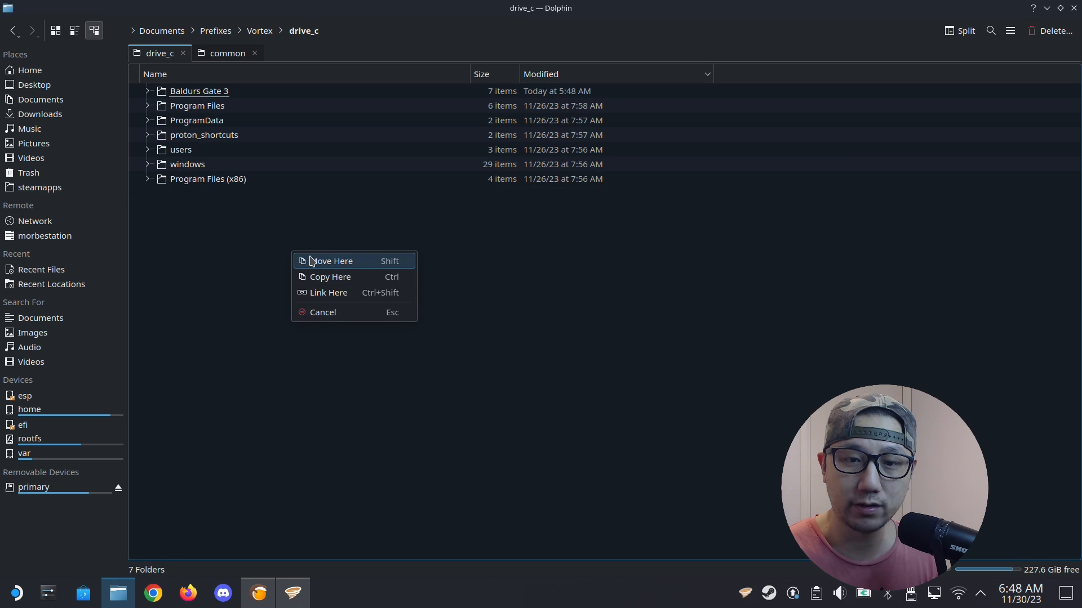
{"action": "left_click", "coordinate": [332, 260]}
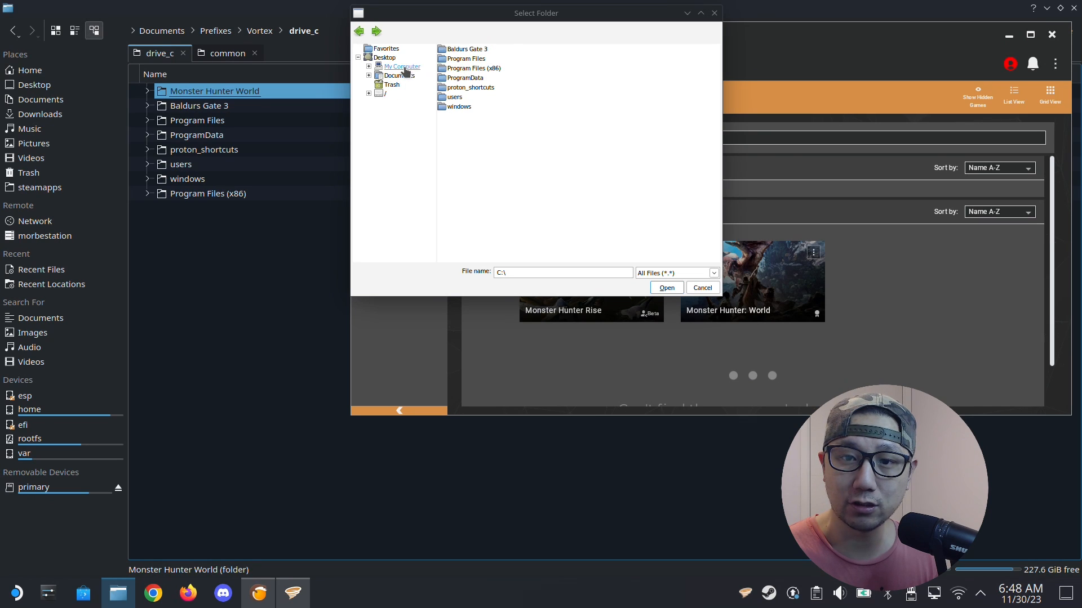
Step: Select C:\Monster Hunter World in the folder picker and confirm it as the game folder
{"action": "left_click", "coordinate": [401, 67]}
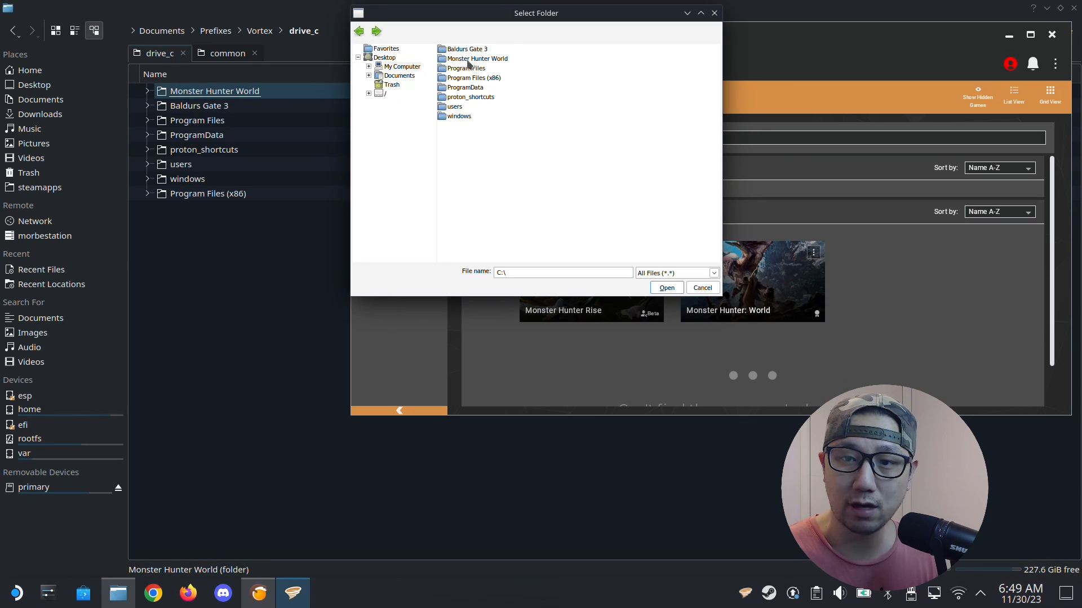
{"action": "left_click", "coordinate": [478, 58]}
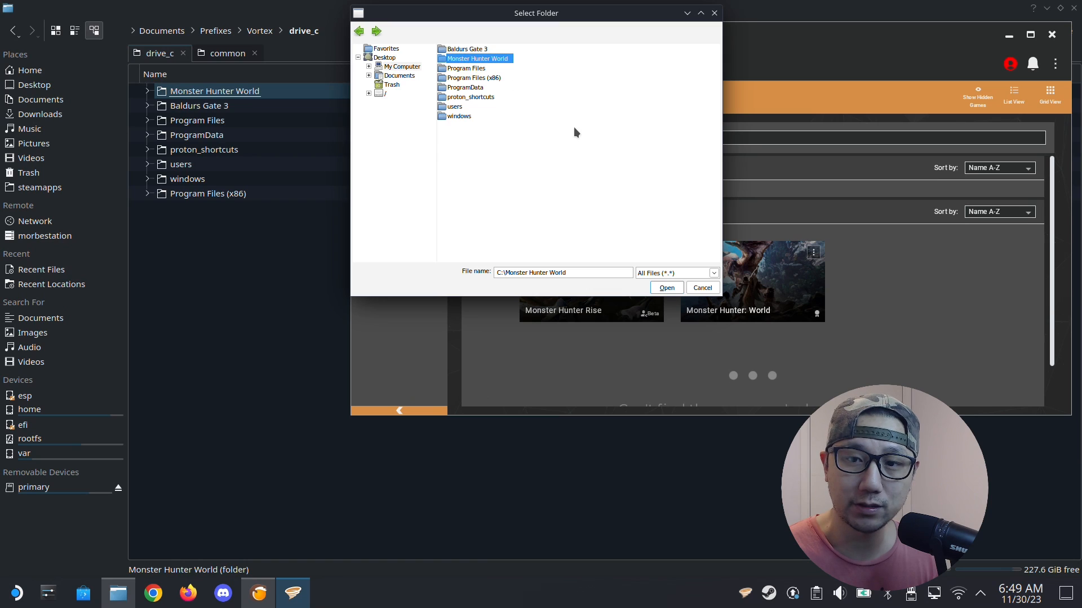
{"action": "left_click", "coordinate": [665, 287]}
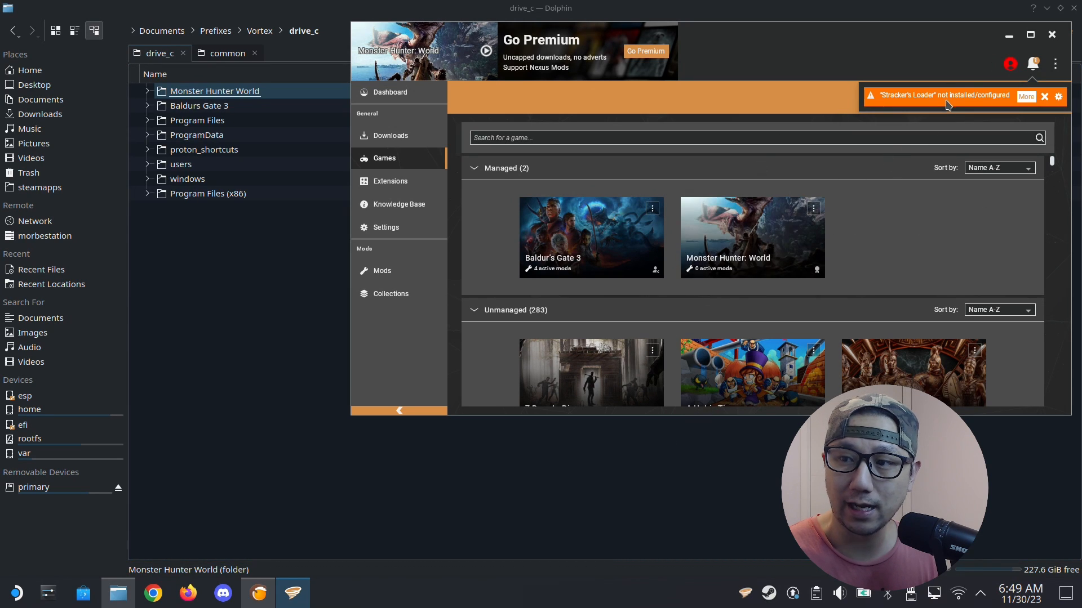
{"action": "mouse_move", "coordinate": [906, 104]}
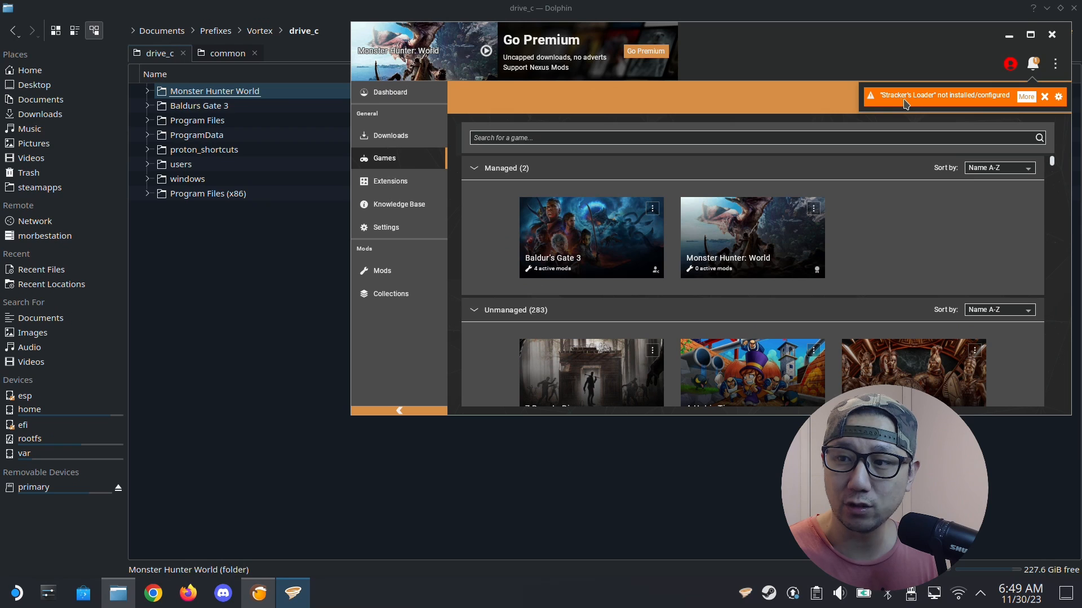
Step: Dismiss the Stracker's Loader warning and go to the game's Nexus Mods page from its card options
{"action": "left_click", "coordinate": [1044, 96]}
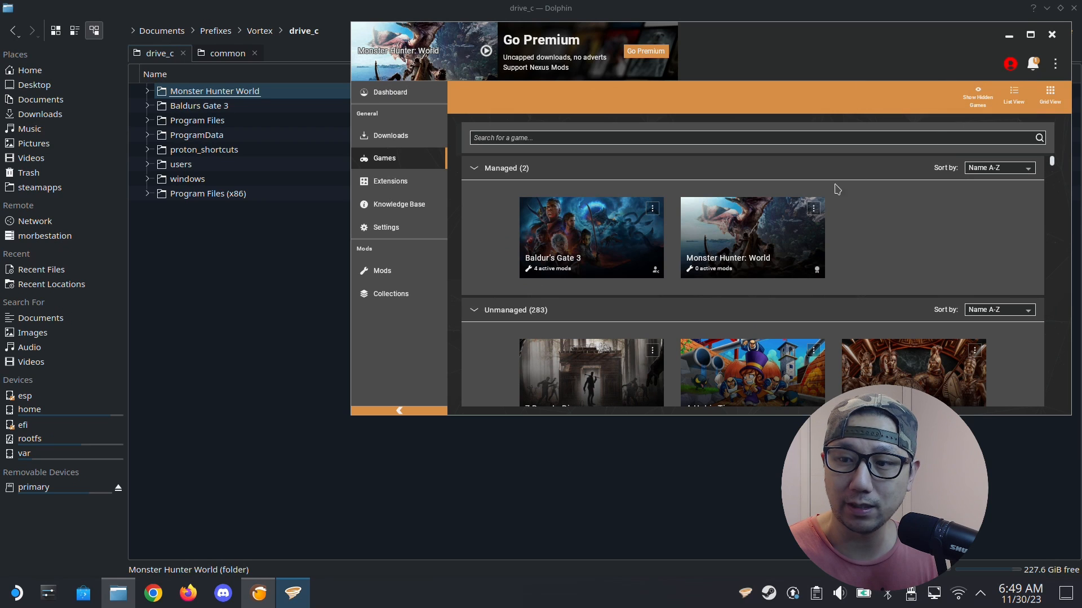
{"action": "mouse_move", "coordinate": [512, 216]}
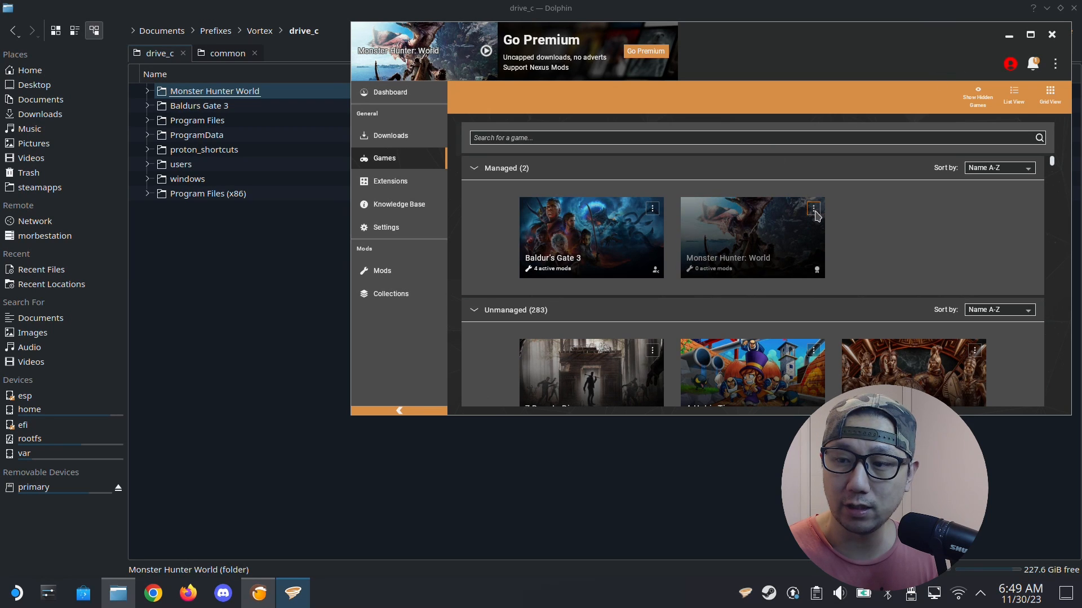
{"action": "left_click", "coordinate": [812, 209]}
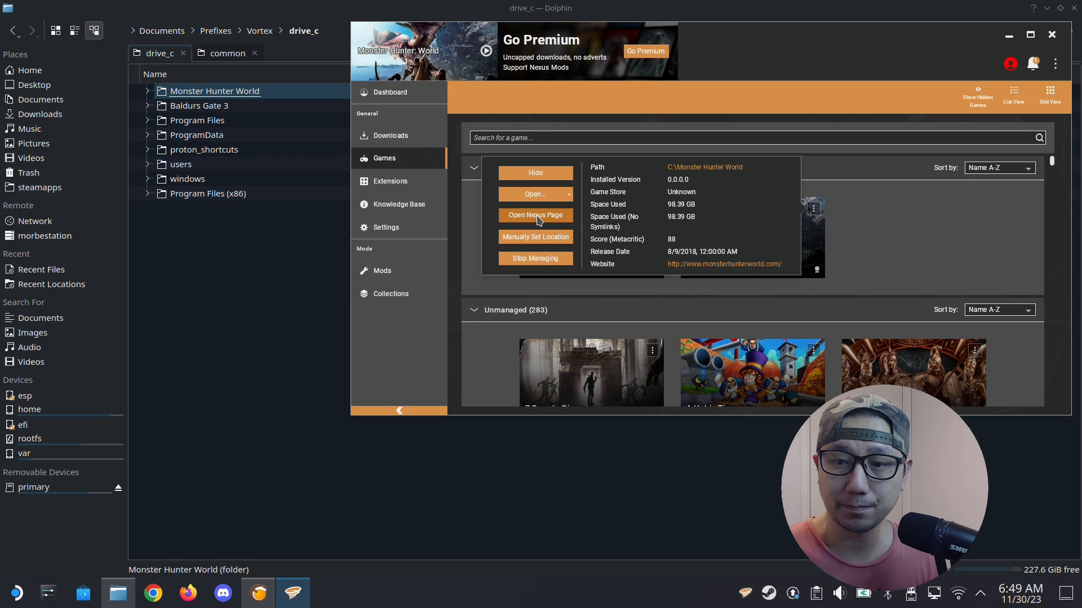
{"action": "left_click", "coordinate": [535, 215]}
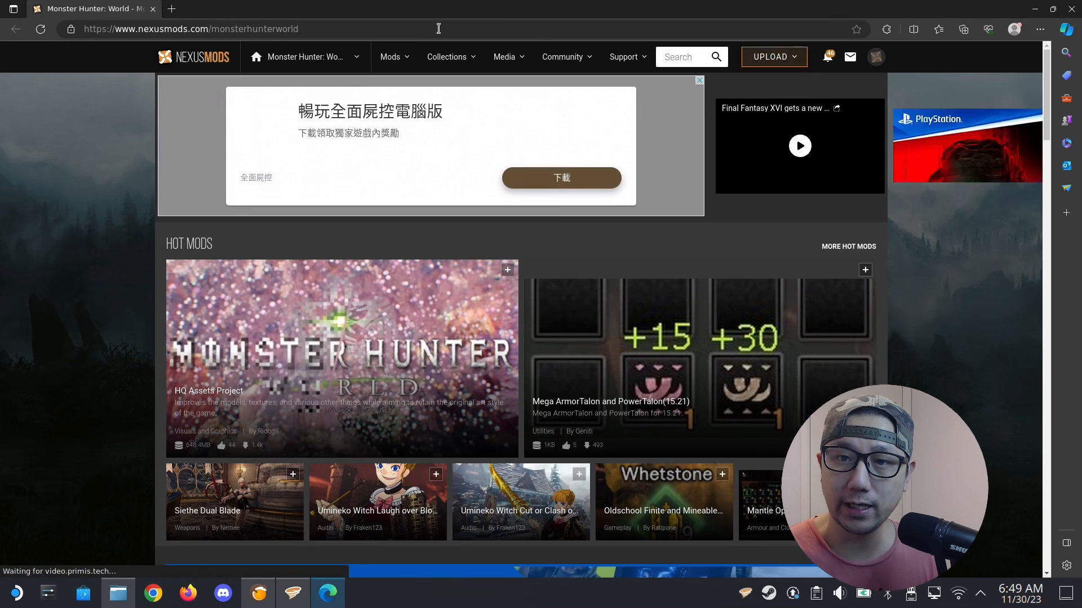
Step: List the most endorsed mods and pick 1 Zenny Shop from further down the page
{"action": "left_click", "coordinate": [389, 56]}
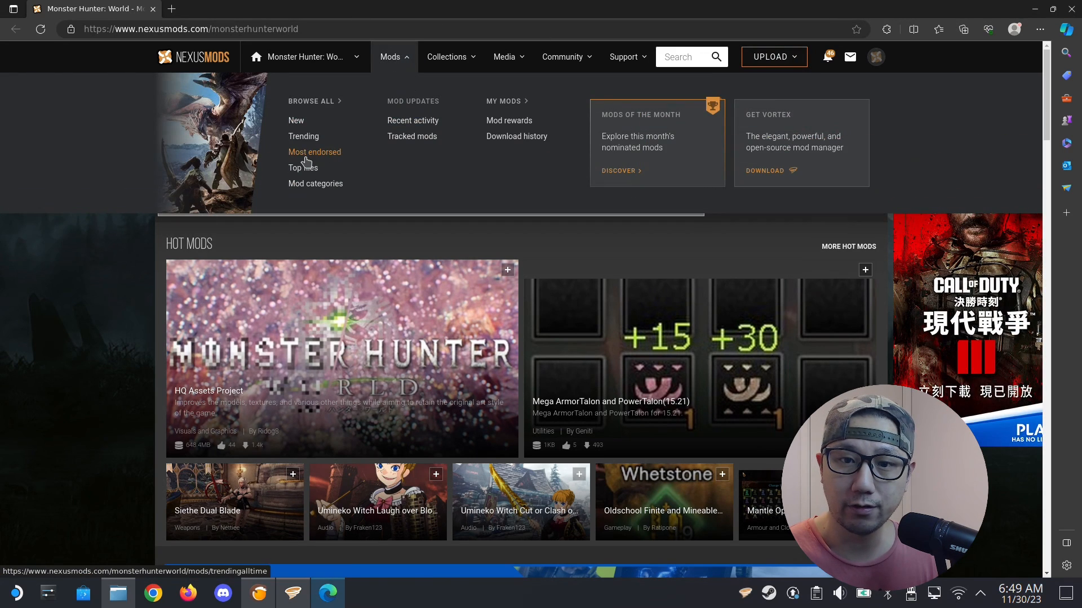
{"action": "left_click", "coordinate": [302, 167]}
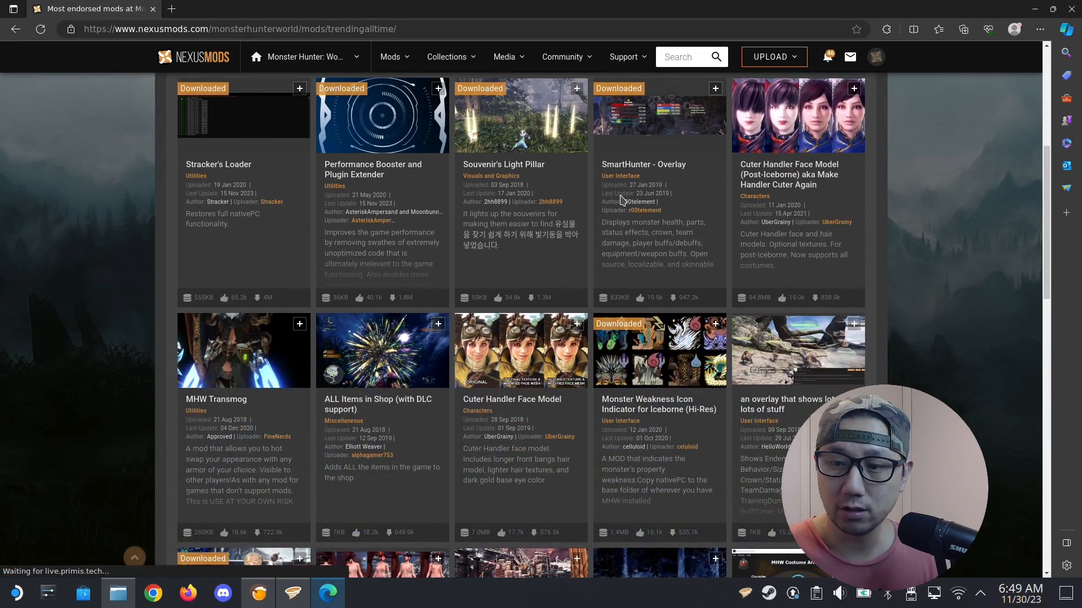
{"action": "scroll", "scroll_direction": "down", "scroll_amount": 3}
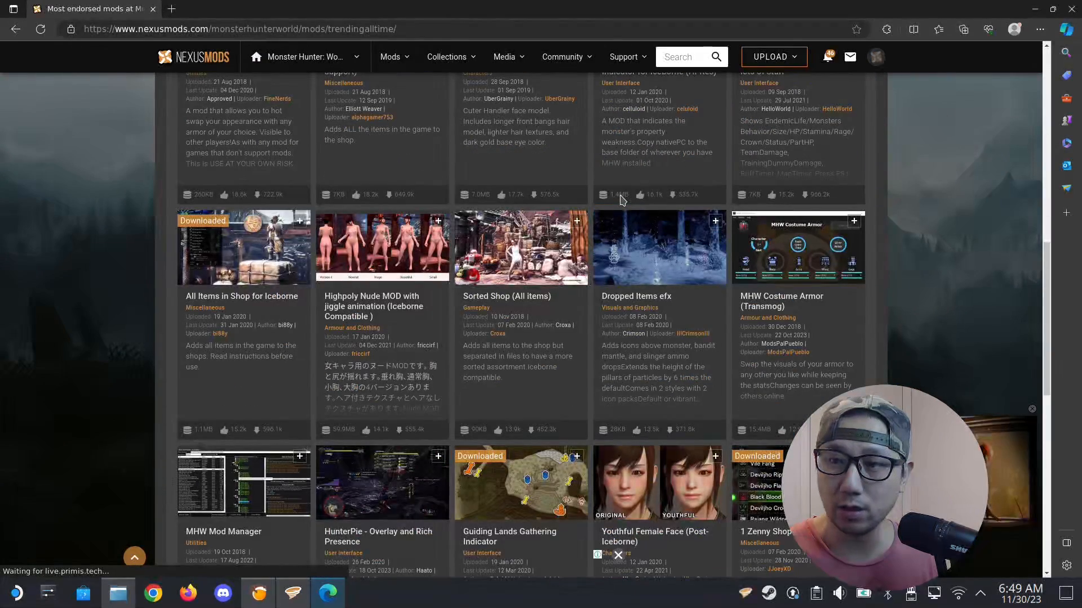
{"action": "scroll", "scroll_direction": "down", "scroll_amount": 3}
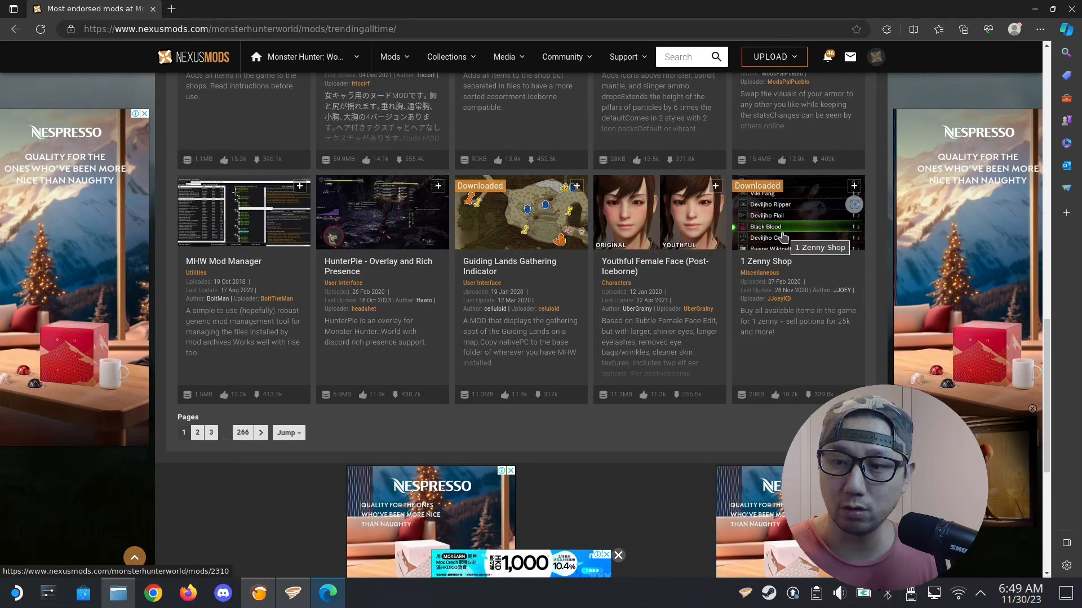
{"action": "left_click", "coordinate": [764, 260]}
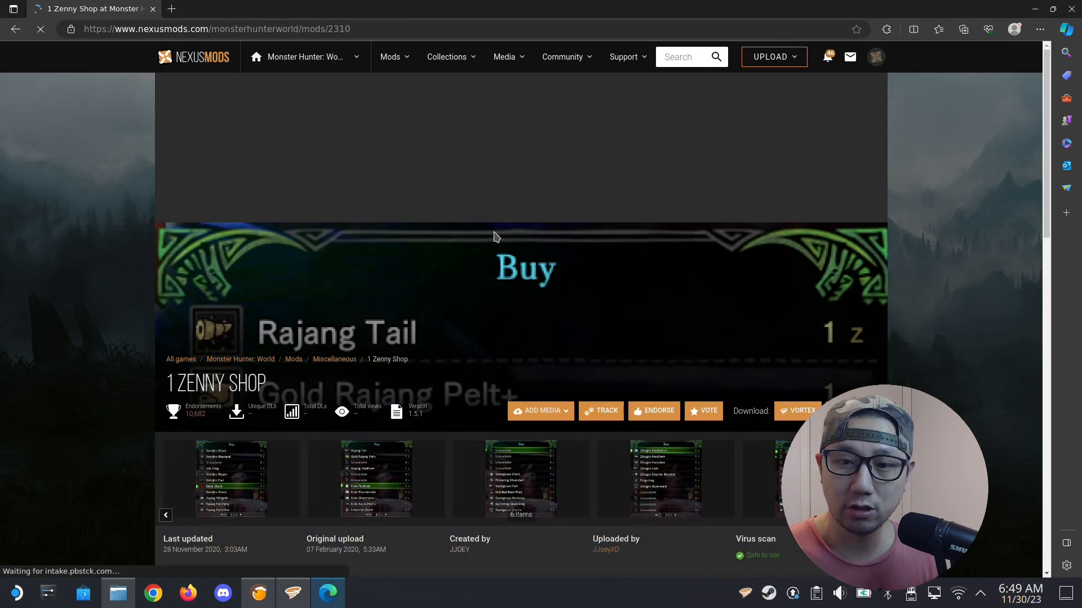
Step: Start a manual download of 1 Zenny Shop and follow the required-file link to Stracker's Loader
{"action": "scroll", "scroll_direction": "down", "scroll_amount": 3}
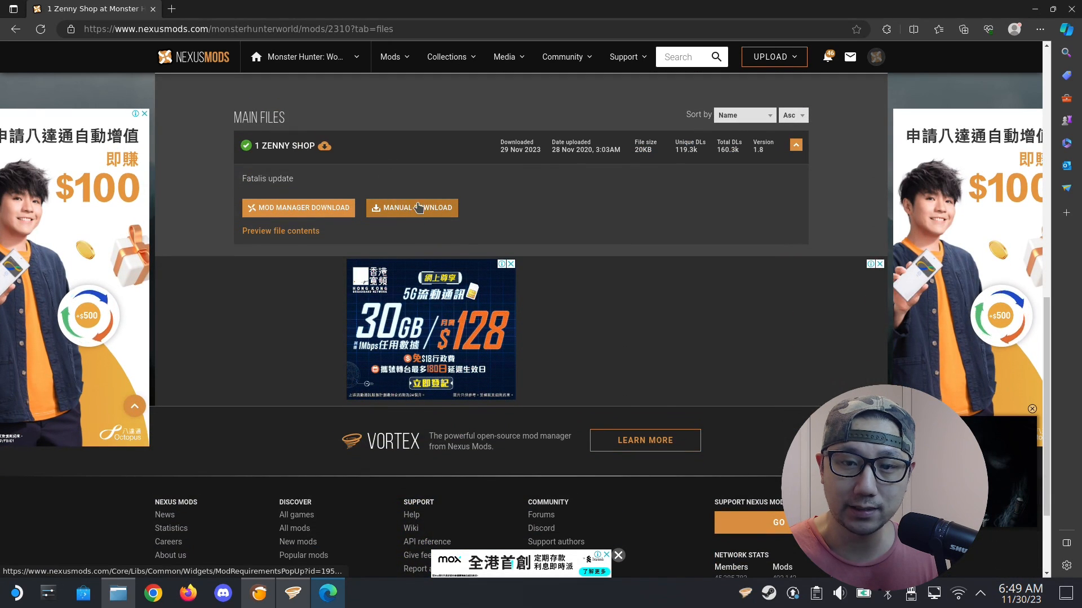
{"action": "left_click", "coordinate": [412, 207]}
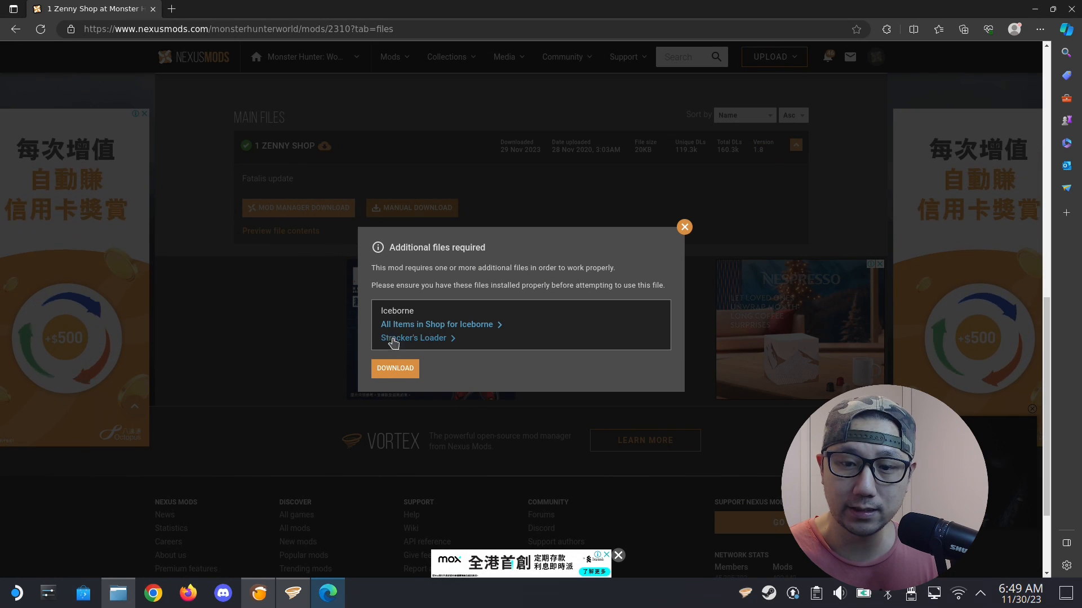
{"action": "mouse_move", "coordinate": [413, 338]}
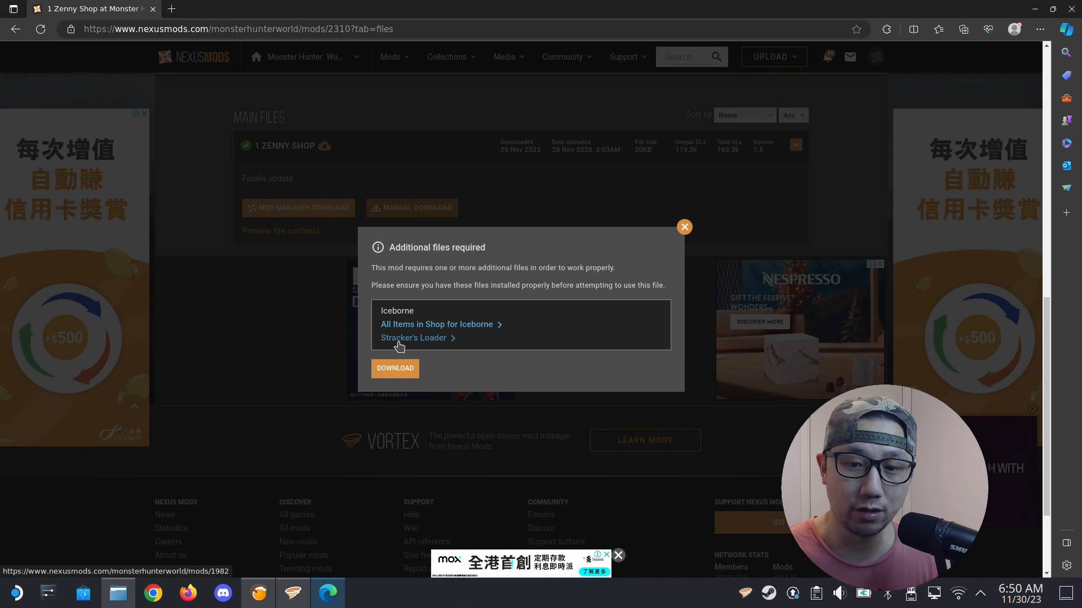
{"action": "left_click", "coordinate": [414, 338]}
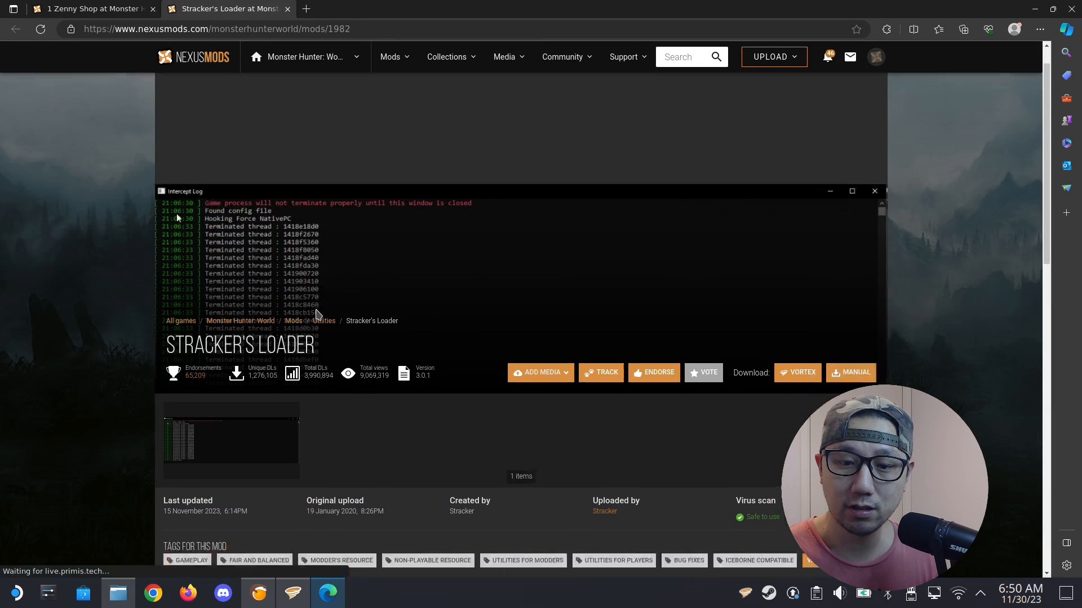
Step: Start Stracker's Loader manual download and slow-download the required 2023 Patch 15.21 Performance Booster file
{"action": "left_click", "coordinate": [232, 244]}
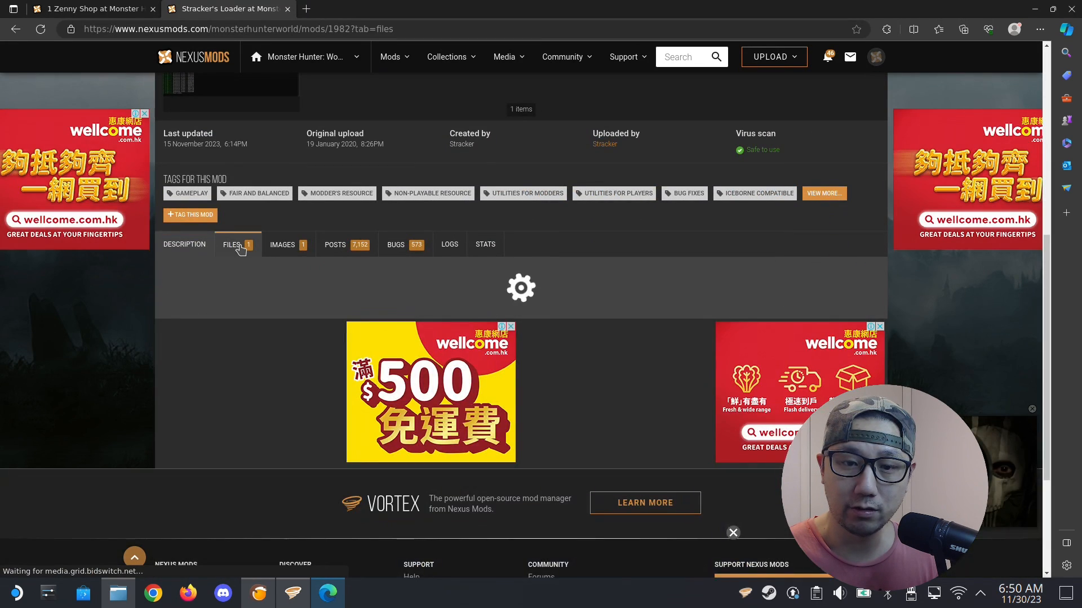
{"action": "left_click", "coordinate": [232, 245]}
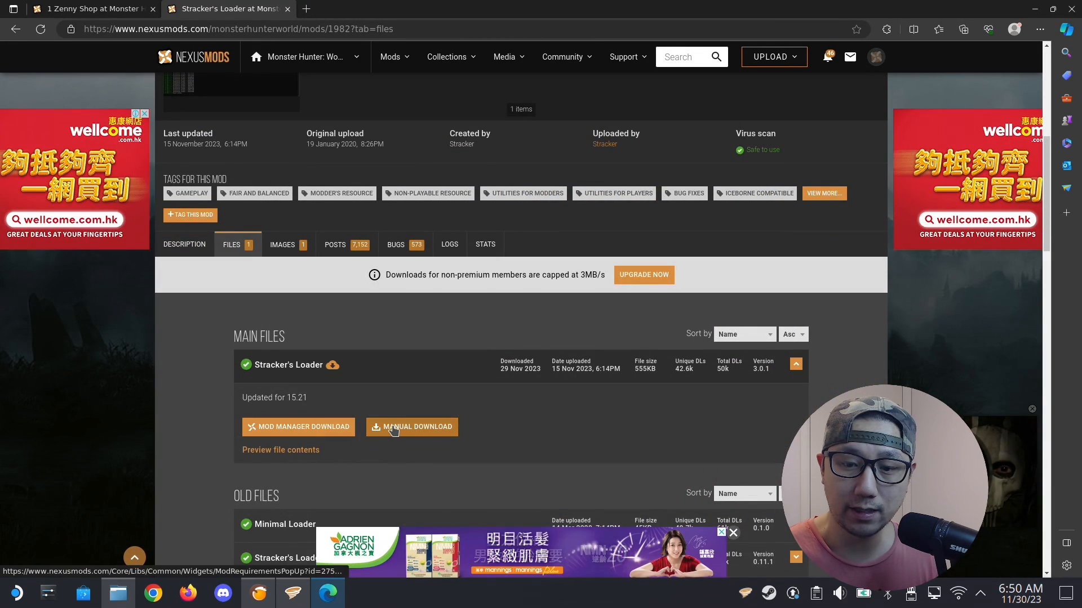
{"action": "left_click", "coordinate": [412, 426]}
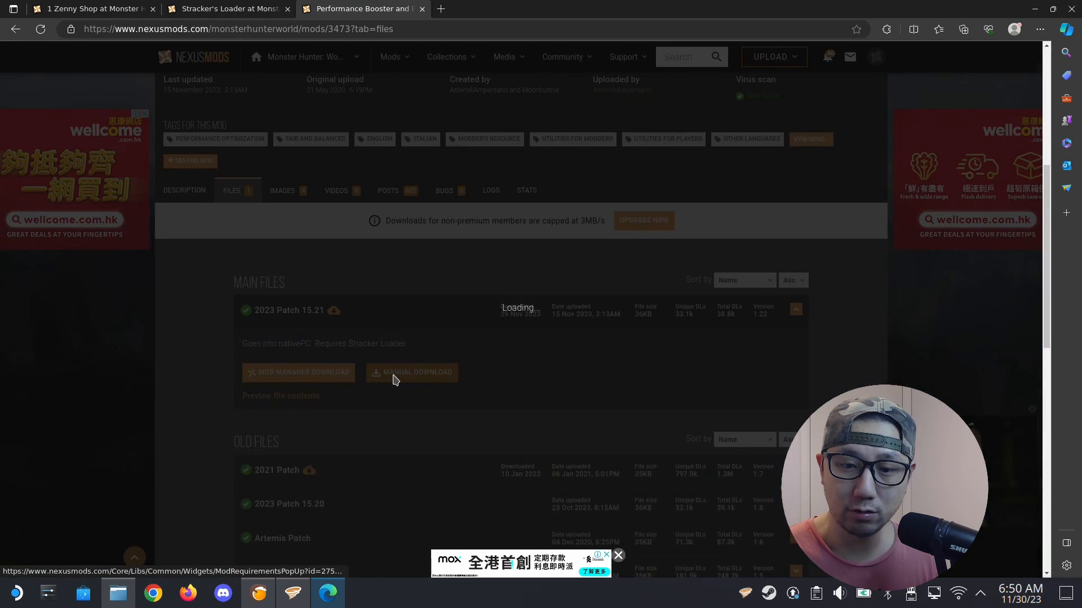
{"action": "left_click", "coordinate": [411, 373]}
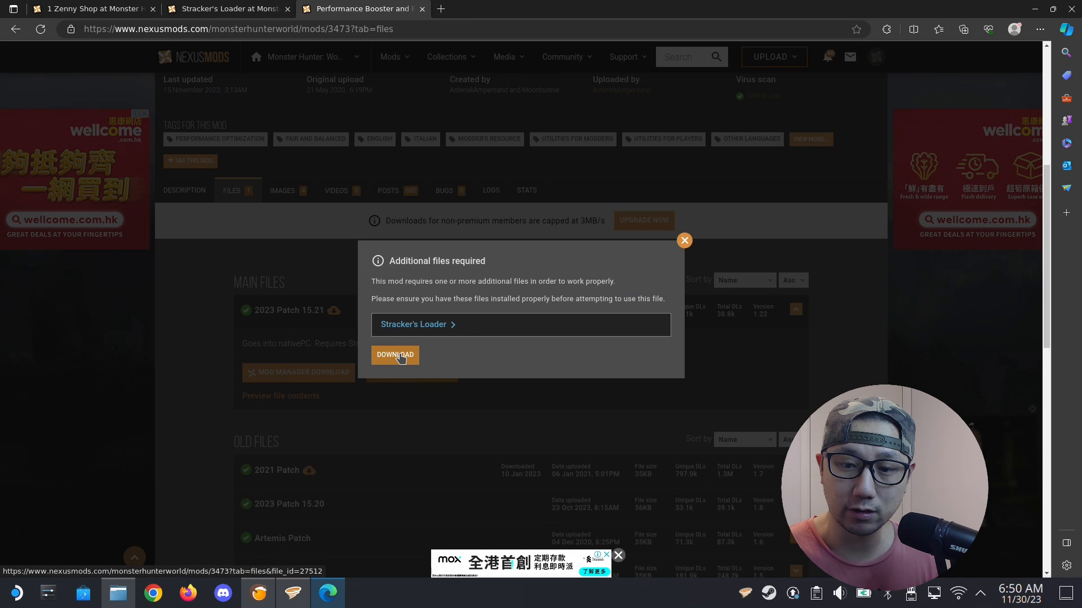
{"action": "left_click", "coordinate": [395, 355]}
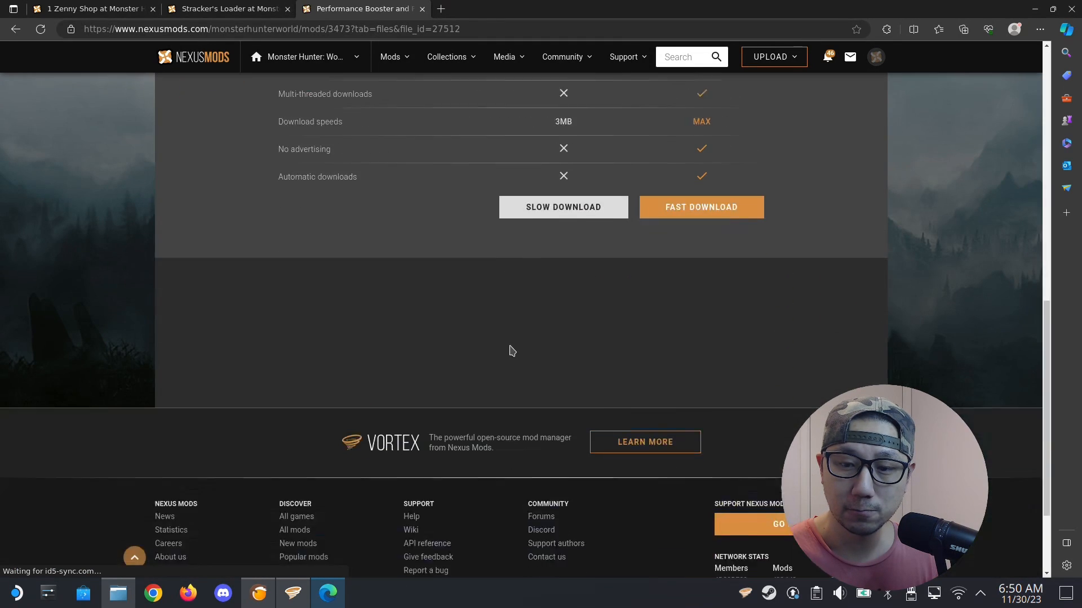
{"action": "left_click", "coordinate": [700, 207]}
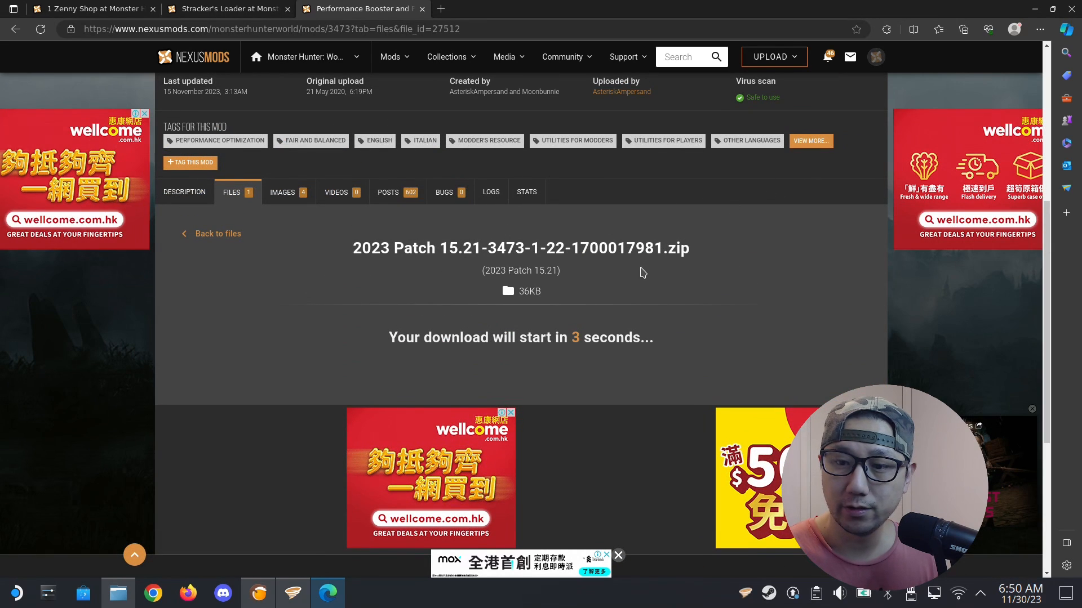
{"action": "mouse_move", "coordinate": [483, 331]}
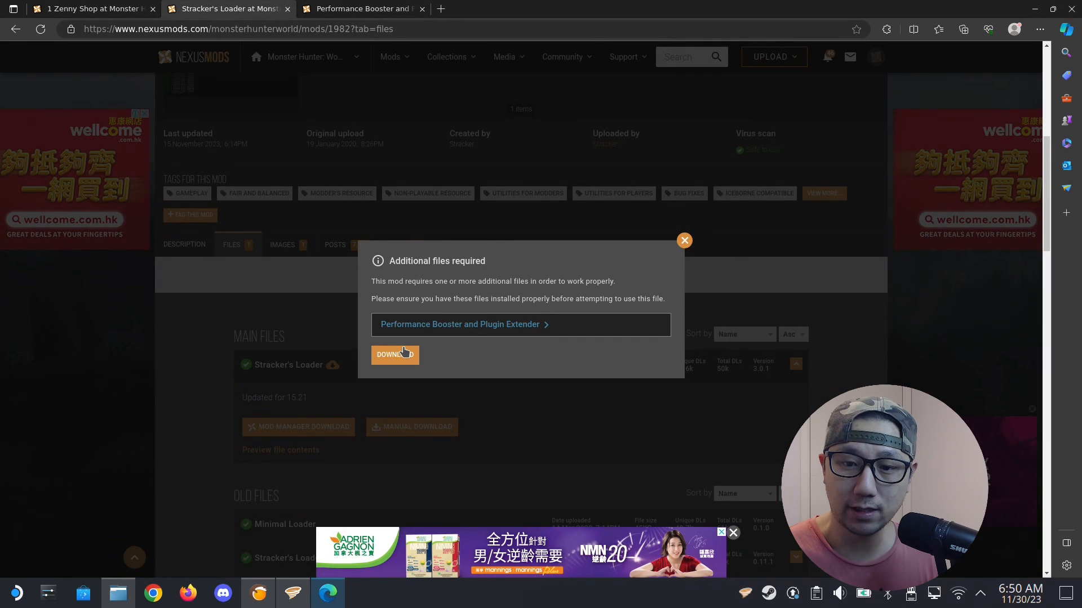
Step: Proceed with the Stracker's Loader and 1 Zenny Shop downloads despite the requirement warnings
{"action": "left_click", "coordinate": [394, 355]}
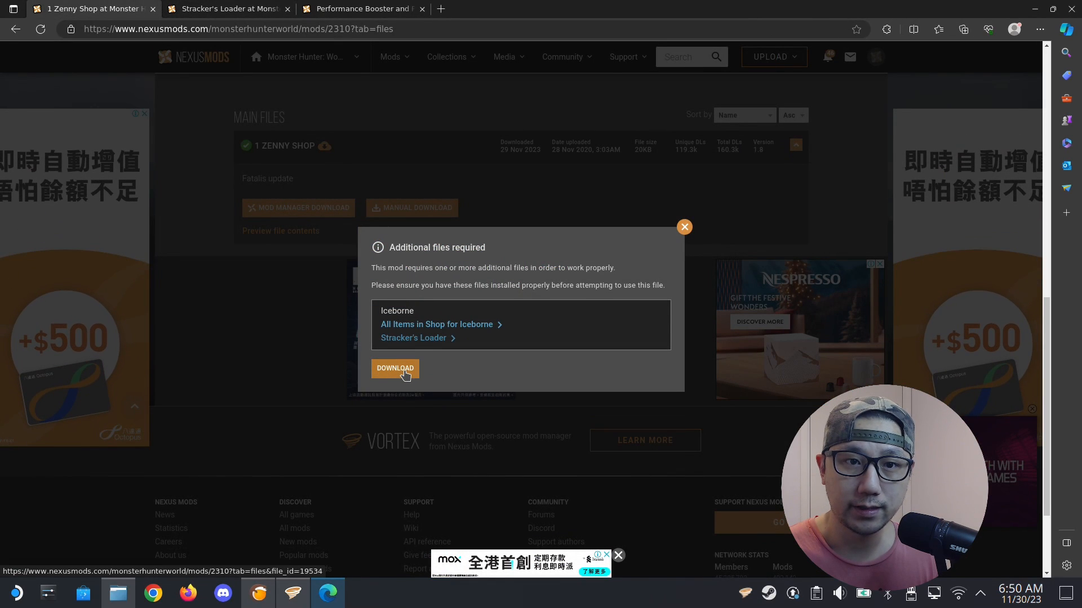
{"action": "left_click", "coordinate": [394, 367]}
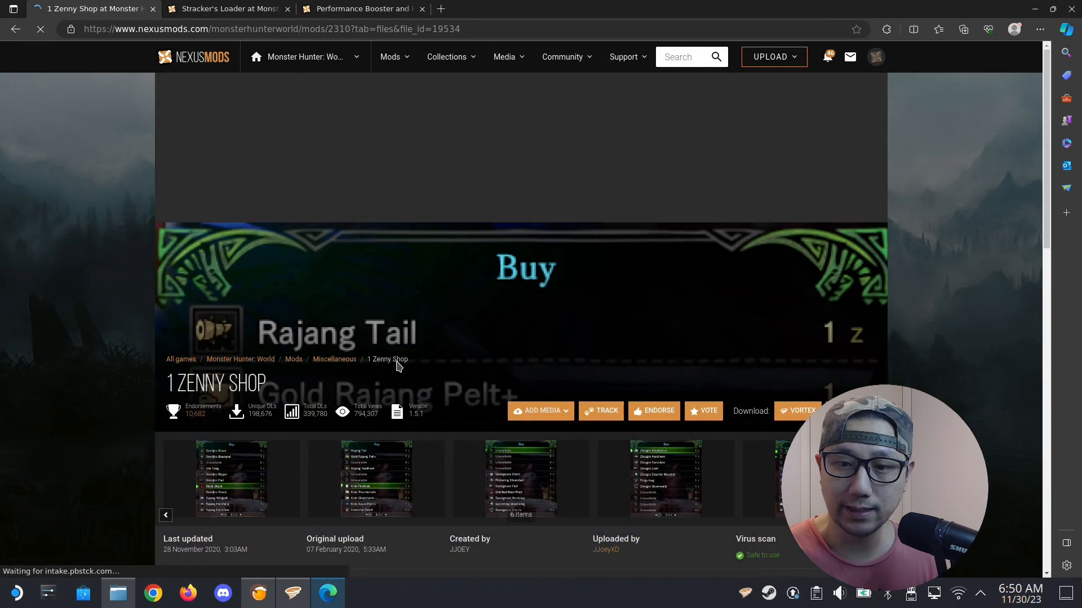
Step: Go back to the mod list to reach the Monster Weakness Icon Indicator (Hi-Res) page
{"action": "scroll", "scroll_direction": "down", "scroll_amount": 3}
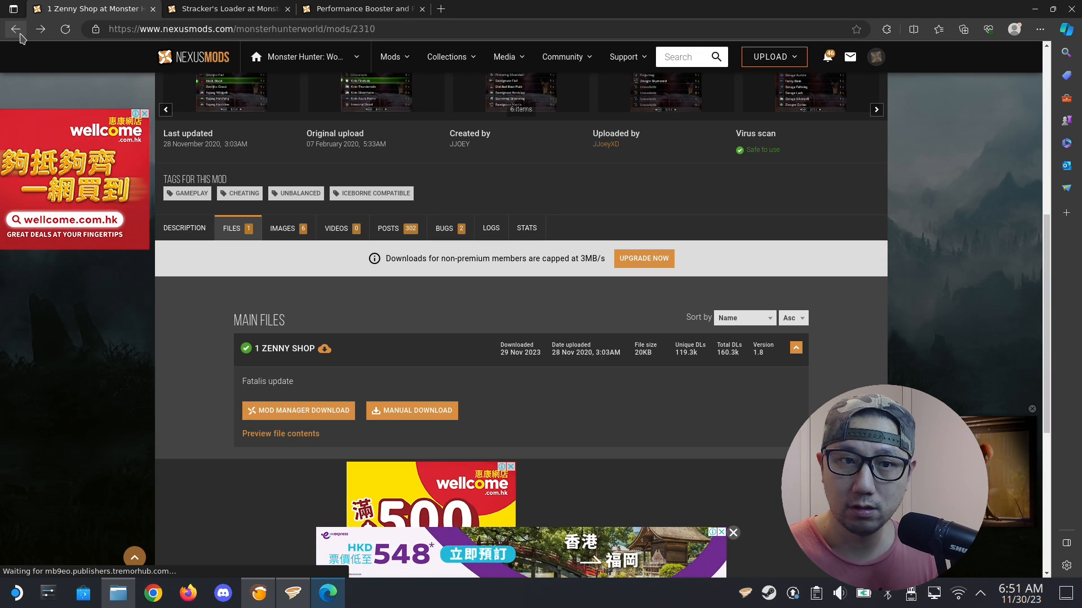
{"action": "left_click", "coordinate": [15, 29]}
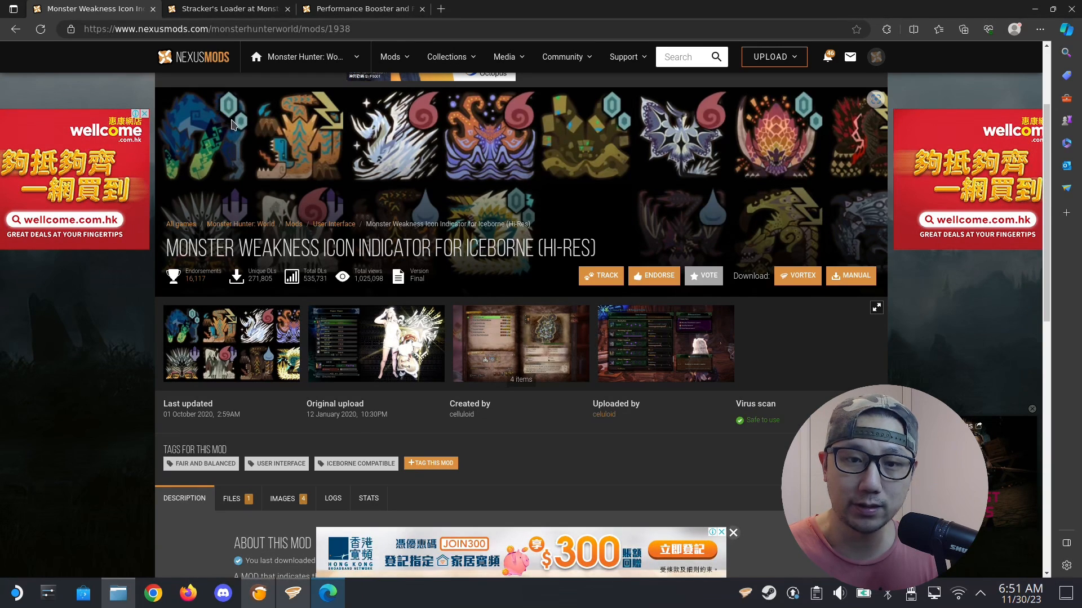
{"action": "mouse_move", "coordinate": [326, 119]}
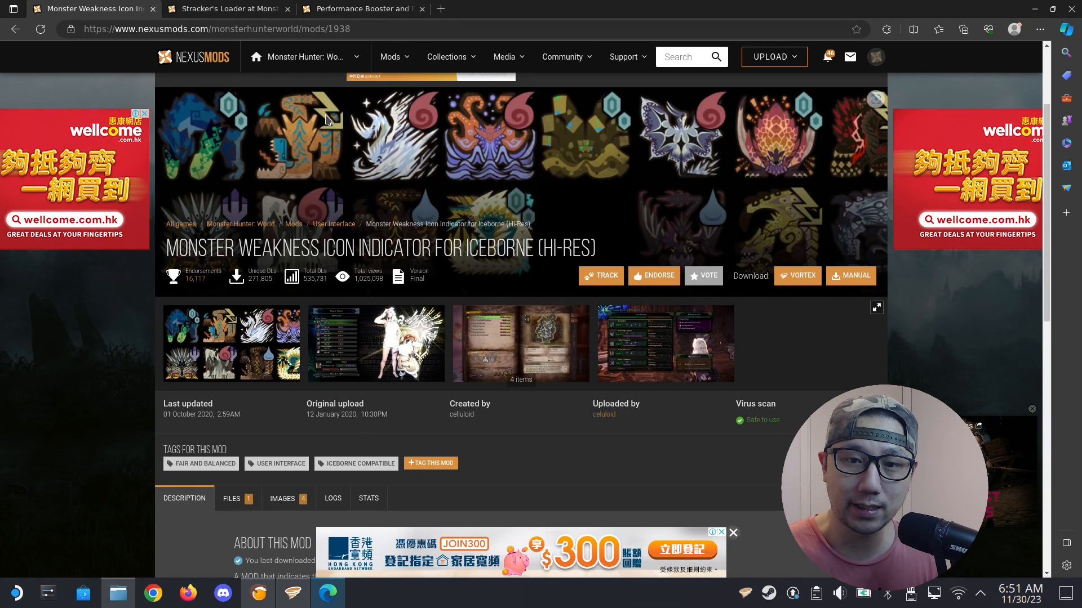
Step: Manually download the Monster Weakness Icon Indicator main file, then return to the most endorsed list
{"action": "scroll", "scroll_direction": "down", "scroll_amount": 3}
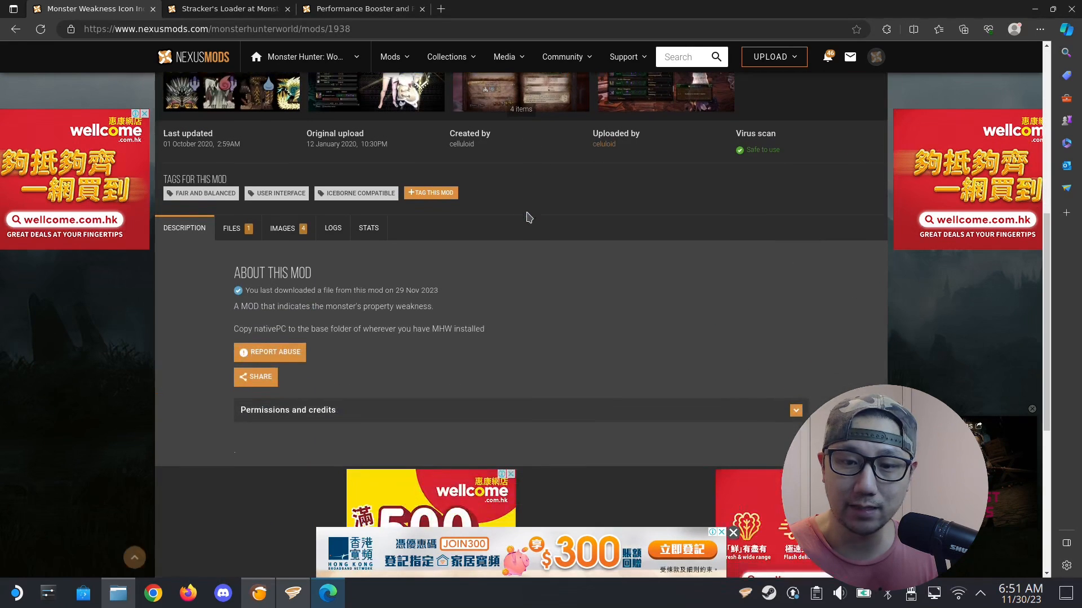
{"action": "left_click", "coordinate": [232, 228]}
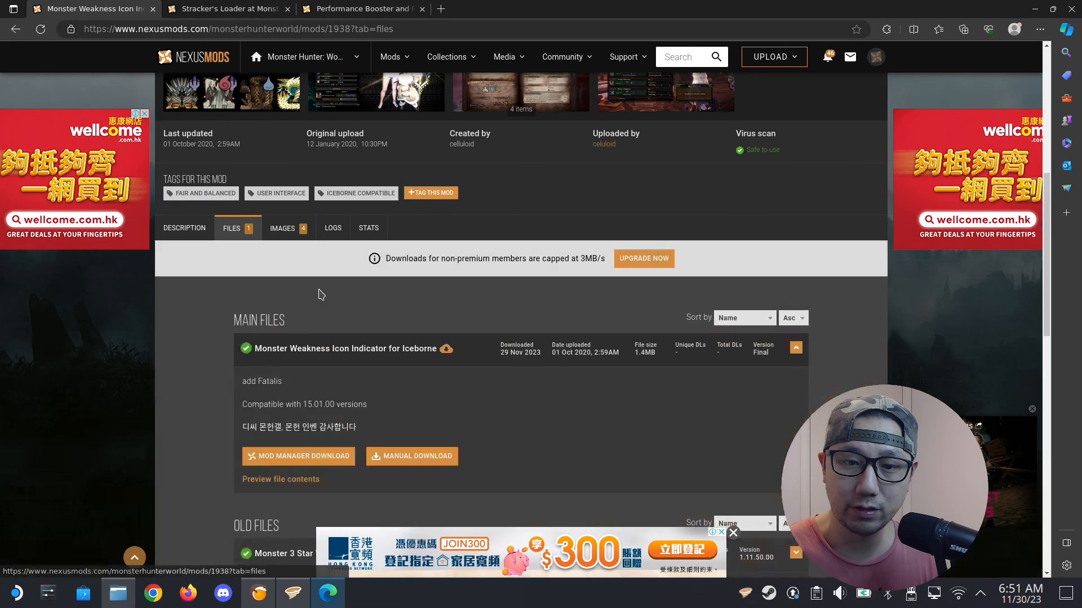
{"action": "left_click", "coordinate": [417, 456]}
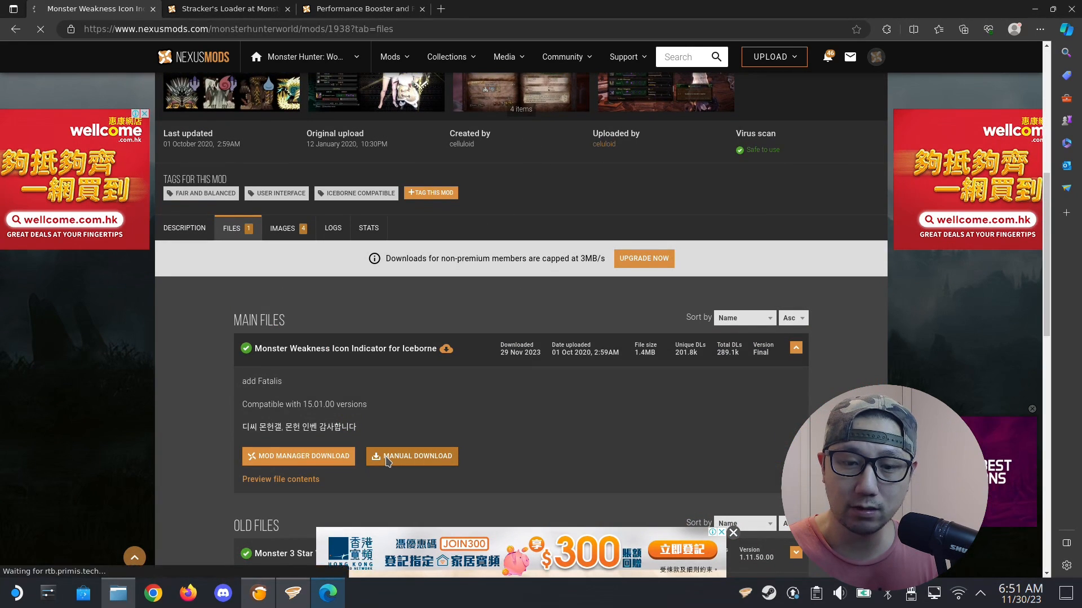
{"action": "left_click", "coordinate": [412, 456]}
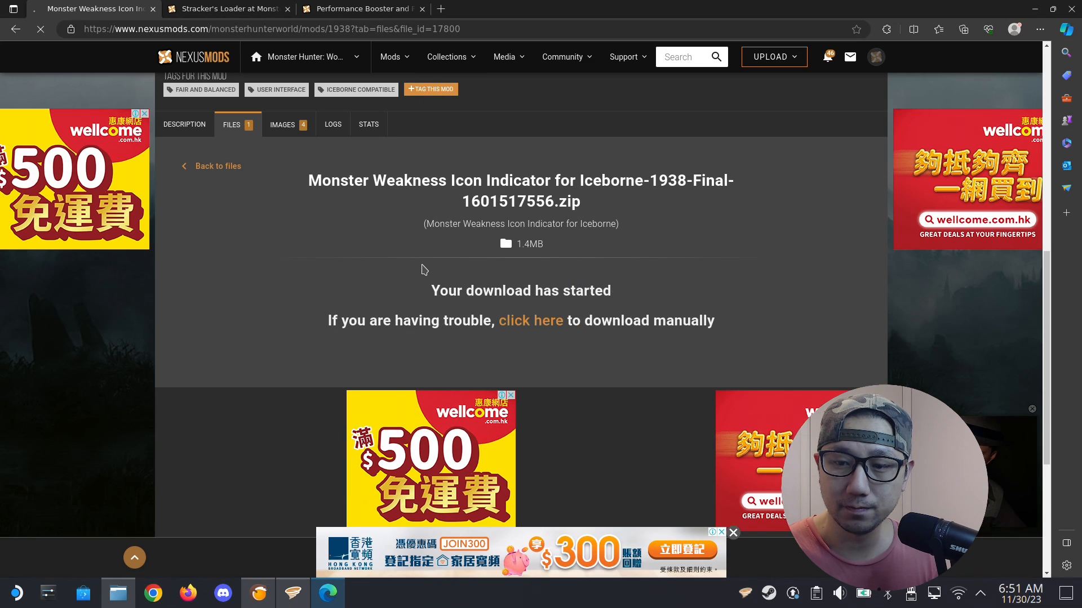
{"action": "left_click", "coordinate": [962, 29]}
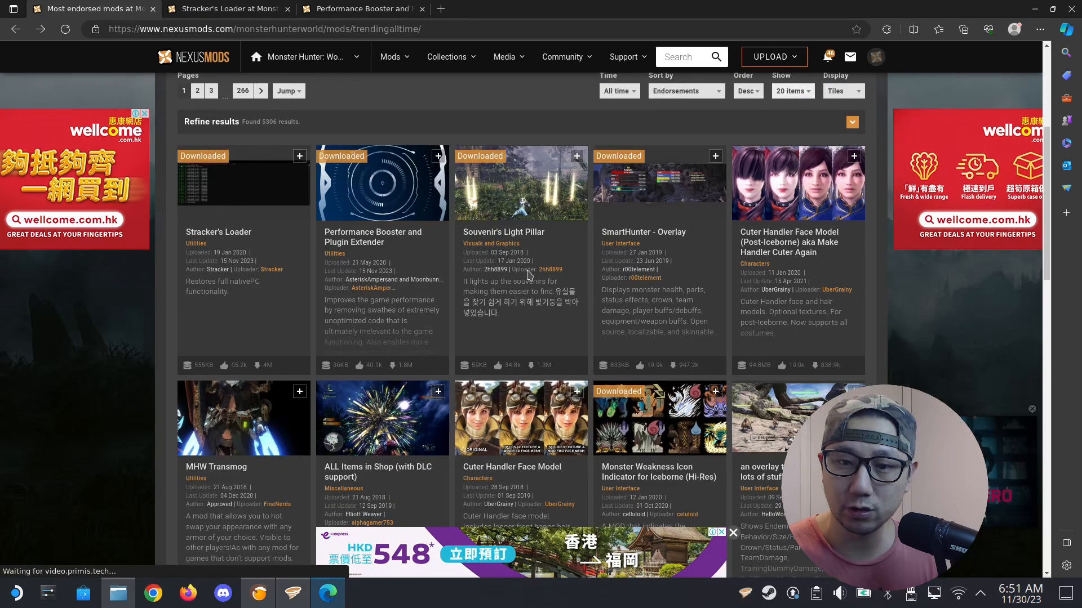
Step: Find Guiding Lands Gathering Indicator in the list and manually download its main file
{"action": "scroll", "scroll_direction": "down", "scroll_amount": 3}
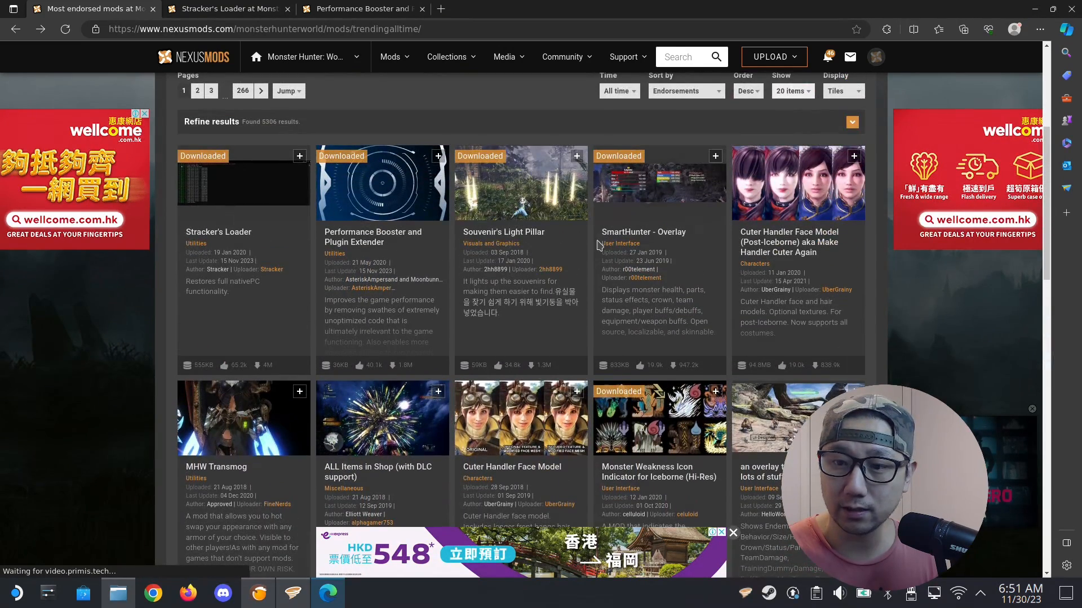
{"action": "scroll", "scroll_direction": "down", "scroll_amount": 3}
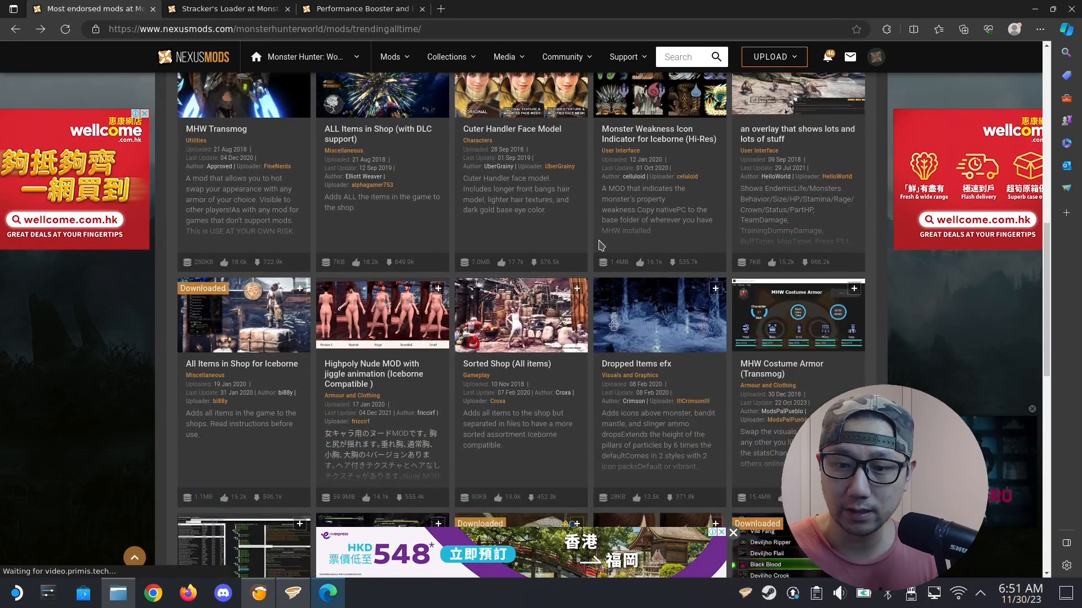
{"action": "scroll", "scroll_direction": "down", "scroll_amount": 3}
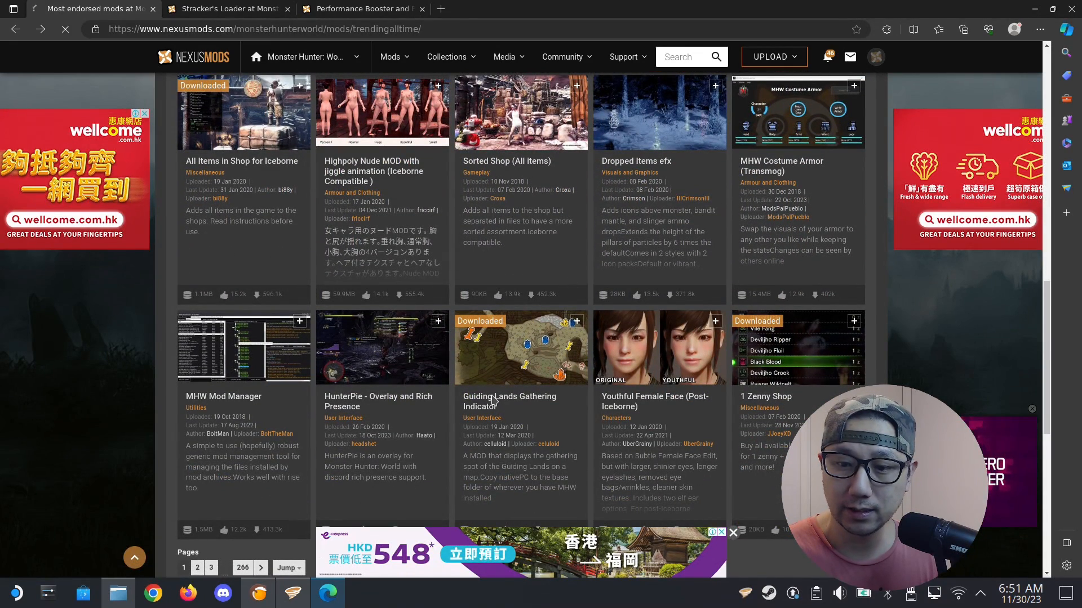
{"action": "left_click", "coordinate": [509, 402]}
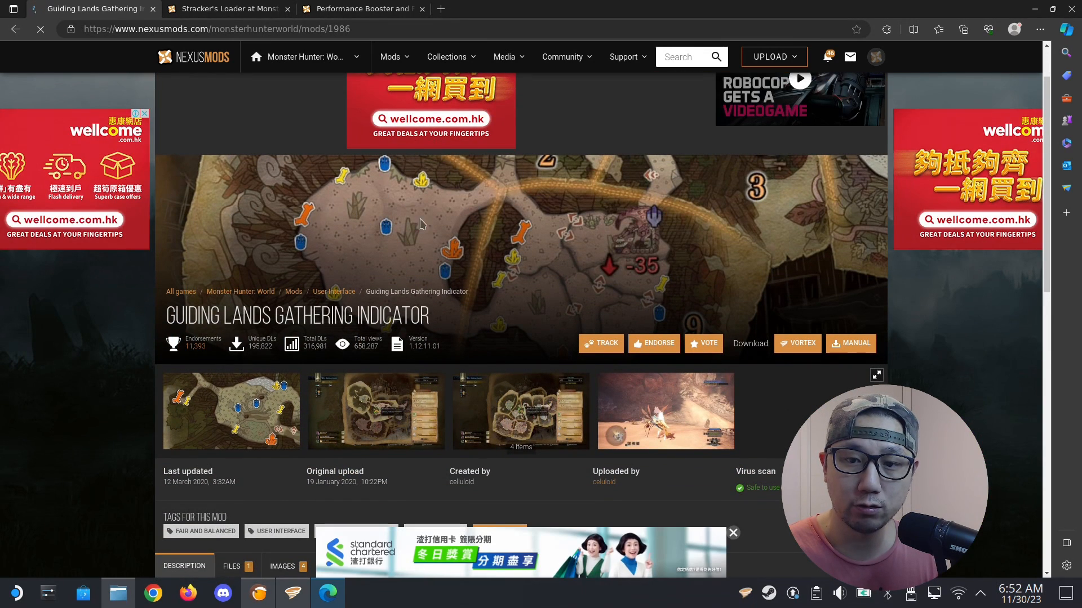
{"action": "scroll", "scroll_direction": "down", "scroll_amount": 3}
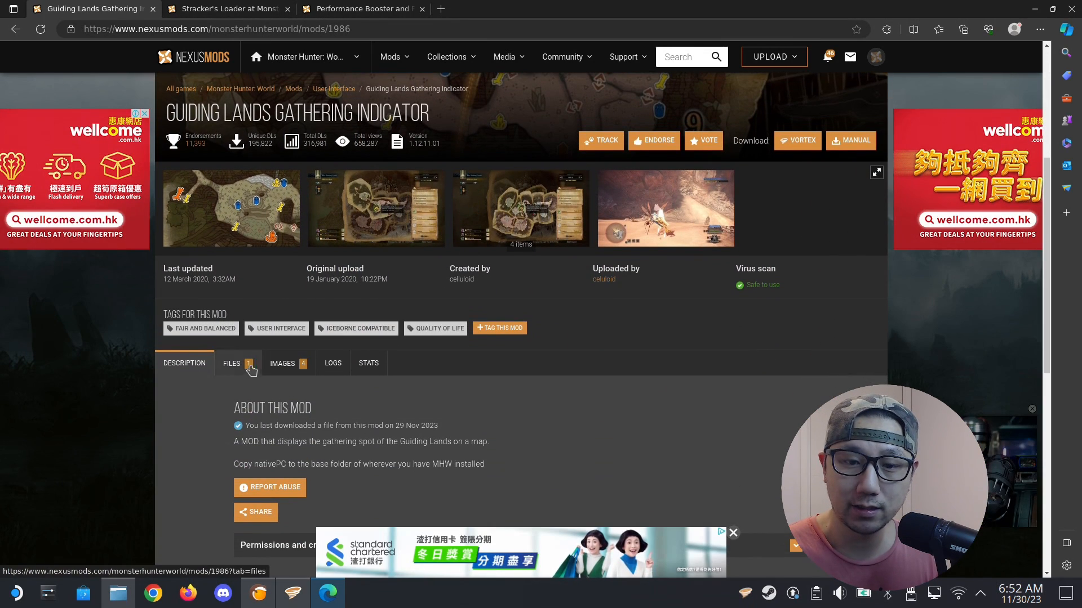
{"action": "left_click", "coordinate": [231, 364]}
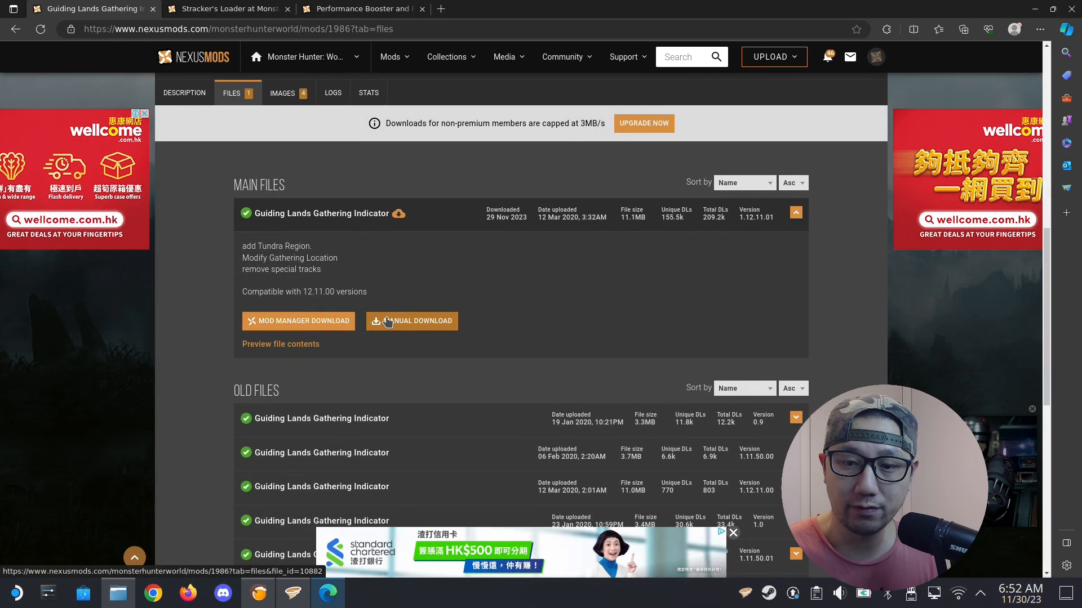
{"action": "left_click", "coordinate": [412, 321]}
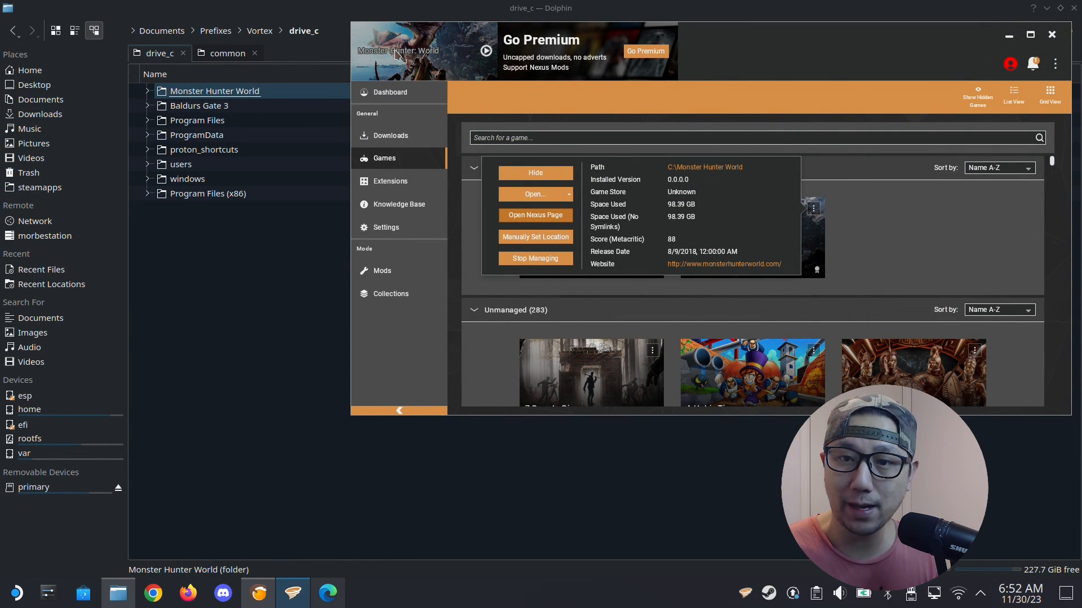
Step: Bring the drive_c Dolphin window forward and open the Downloads place in a new tab
{"action": "left_click", "coordinate": [382, 270]}
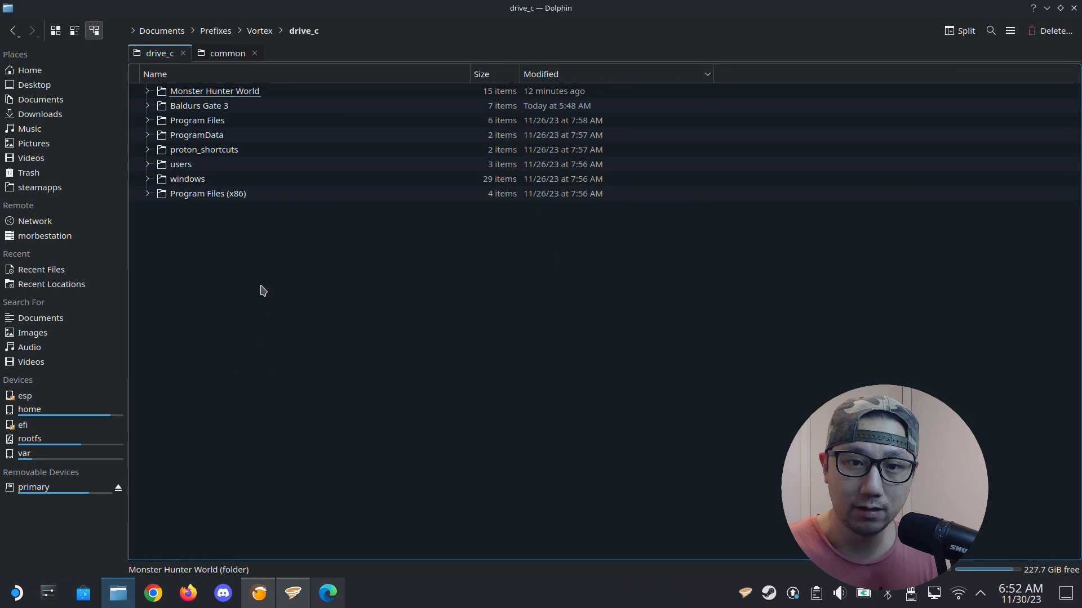
{"action": "right_click", "coordinate": [41, 114]}
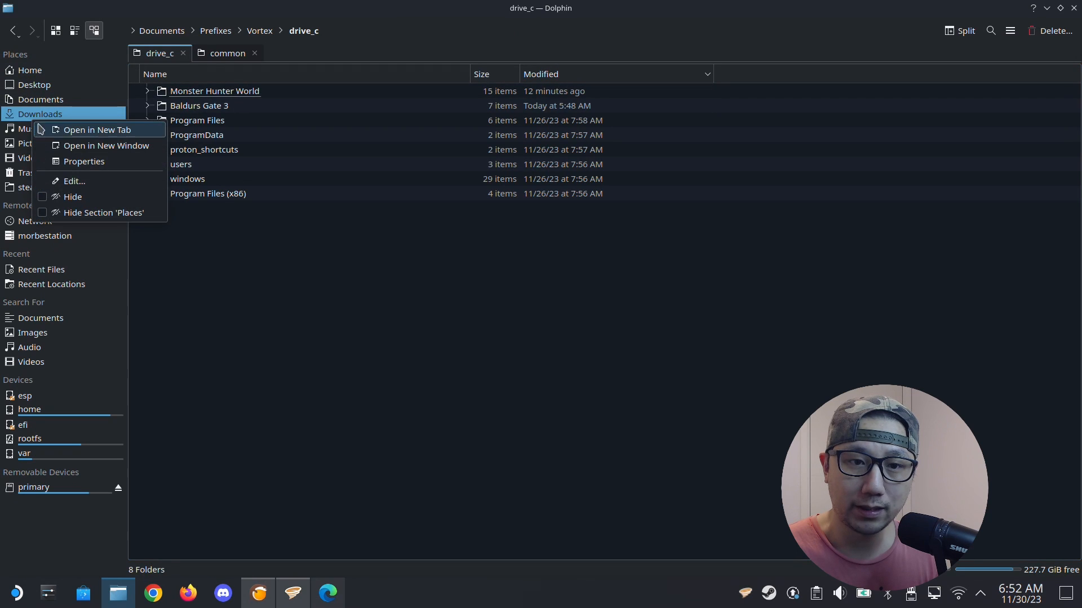
{"action": "left_click", "coordinate": [97, 130]}
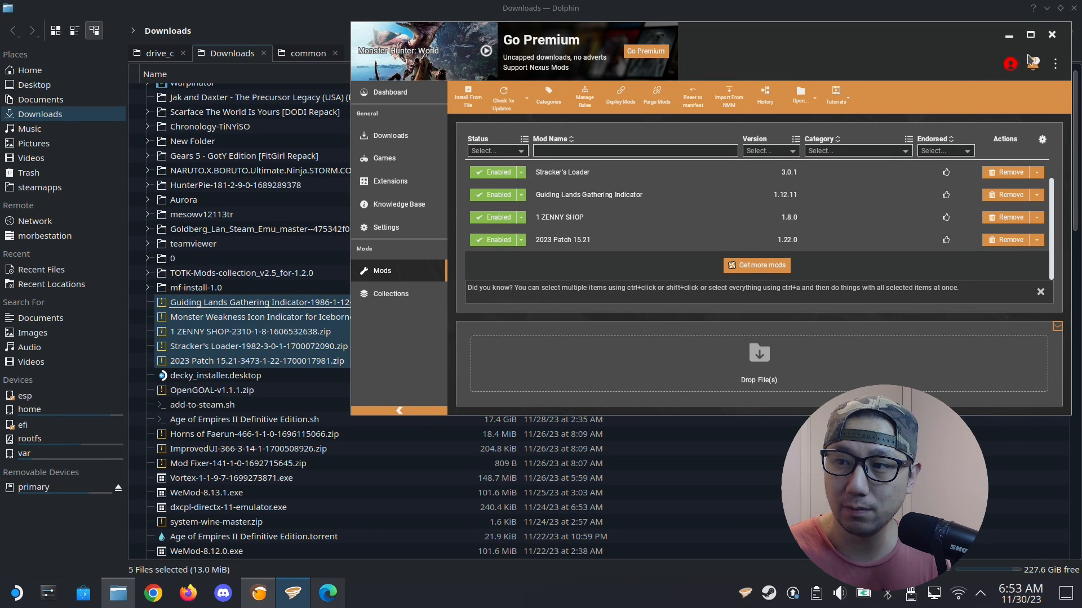
Step: Read the Stracker's Loader action-required warning details and continue past it
{"action": "left_click", "coordinate": [1033, 63]}
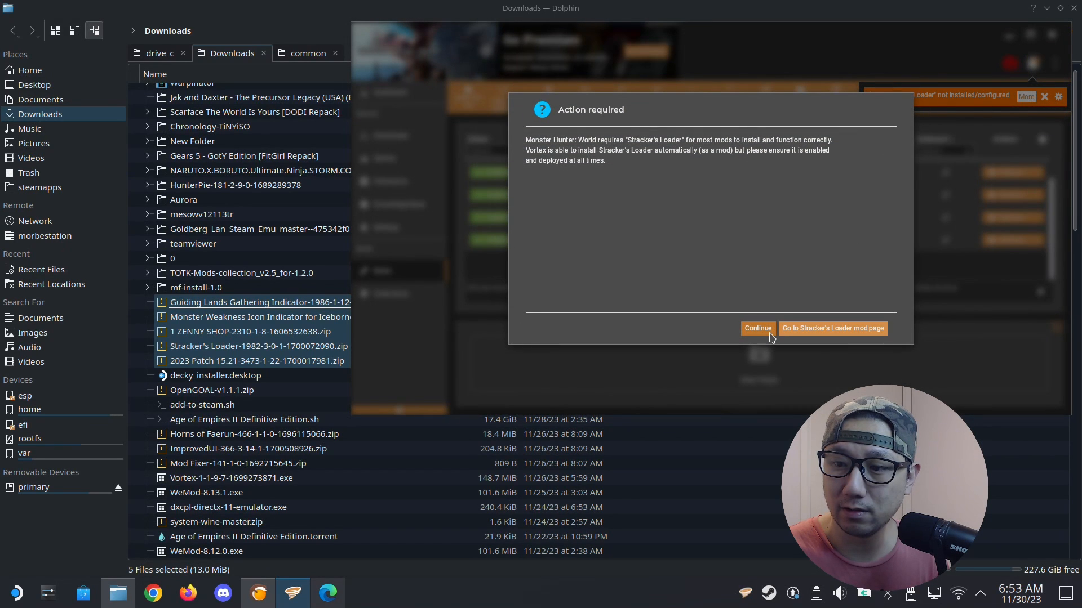
{"action": "left_click", "coordinate": [758, 328]}
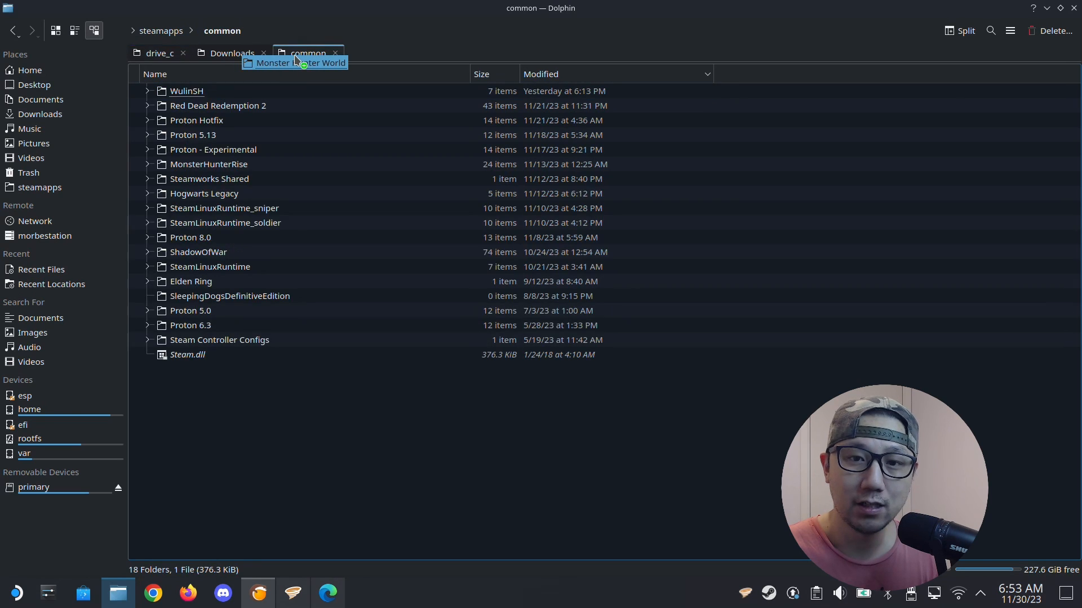
Step: Move the Monster Hunter World folder into Steam's common folder, then switch to Steam
{"action": "left_click_drag", "start_coordinate": [293, 62], "coordinate": [390, 442]}
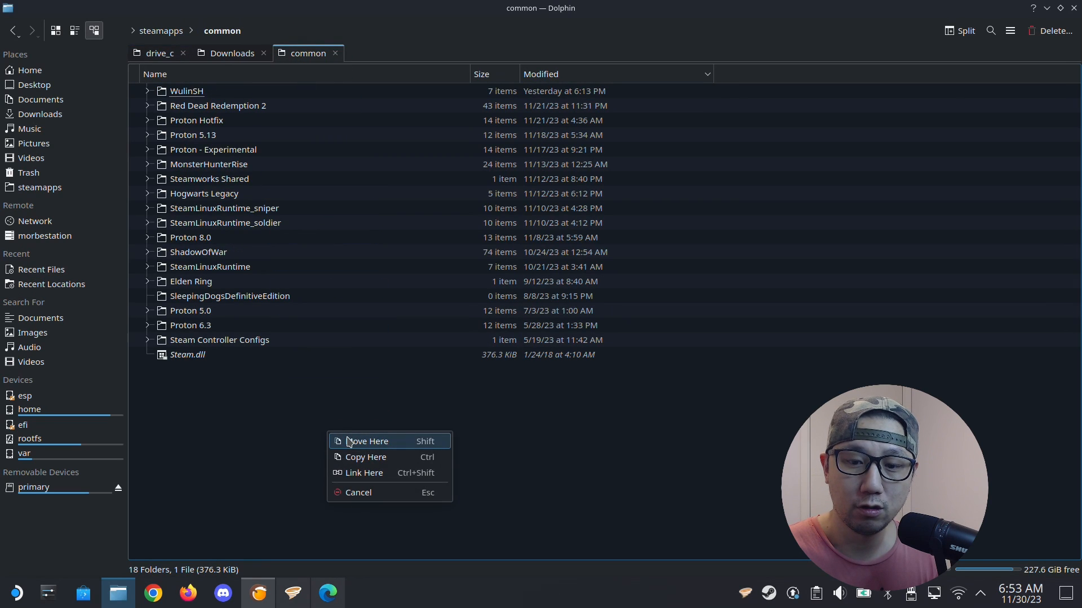
{"action": "left_click", "coordinate": [367, 441]}
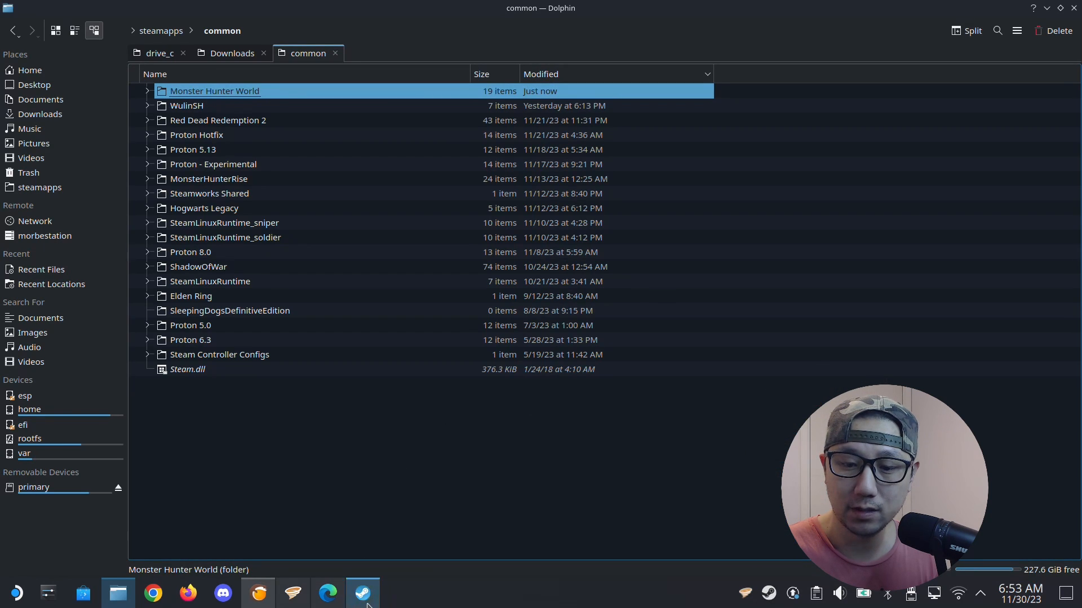
{"action": "left_click", "coordinate": [361, 593]}
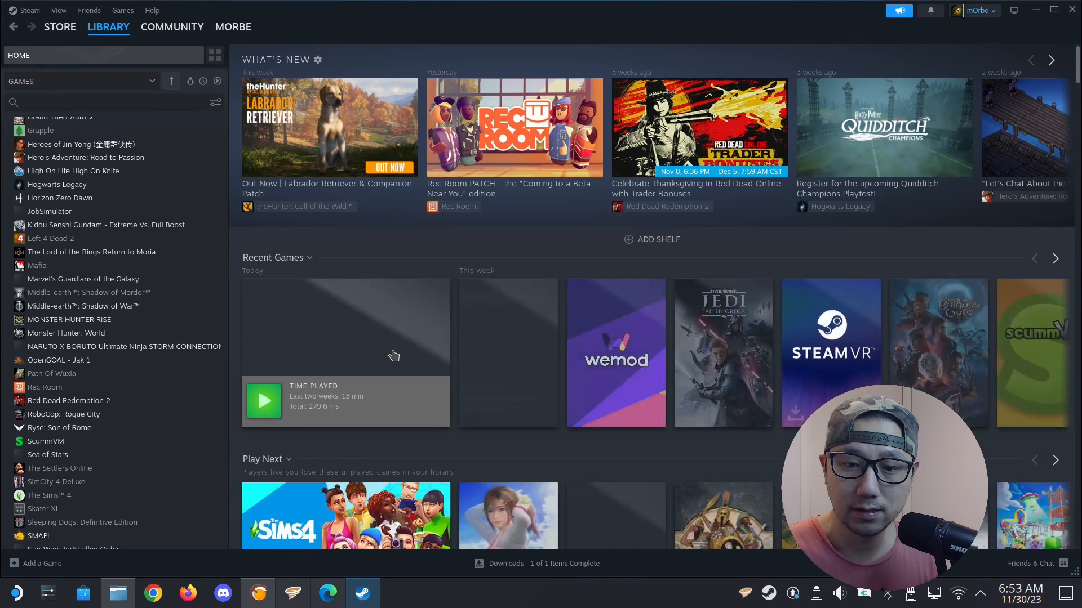
Step: Check Monster Hunter: World's properties in the Steam library, close them and launch the game
{"action": "left_click", "coordinate": [66, 334]}
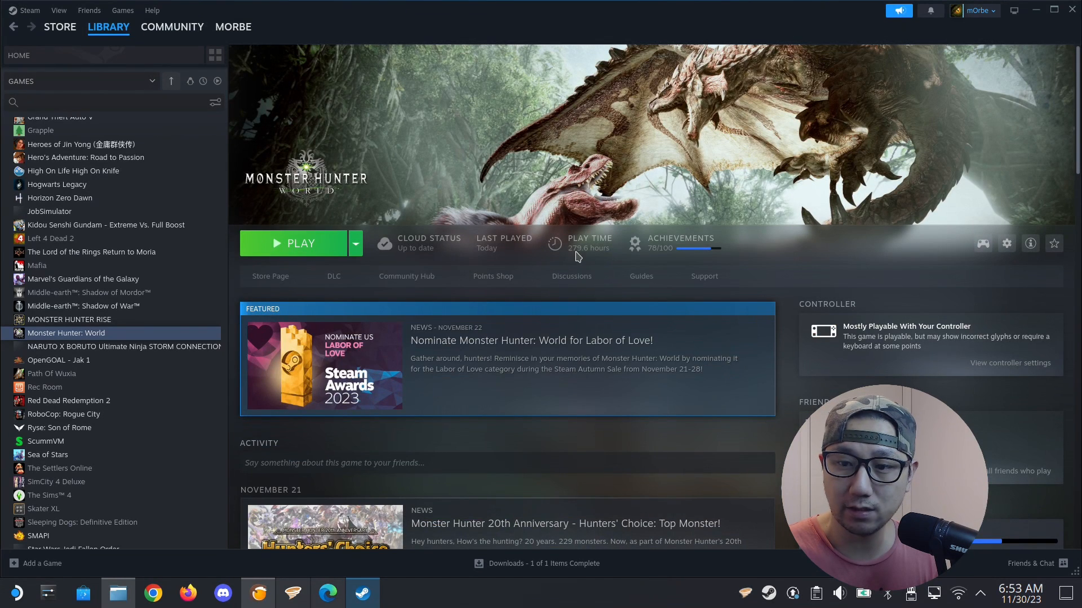
{"action": "mouse_move", "coordinate": [1006, 243]}
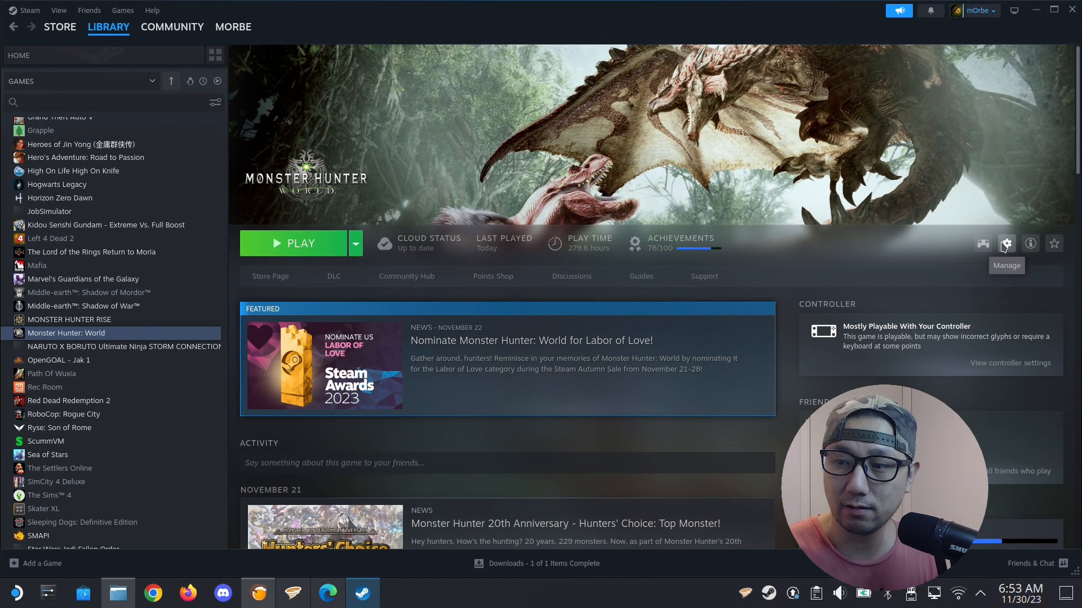
{"action": "left_click", "coordinate": [1006, 243]}
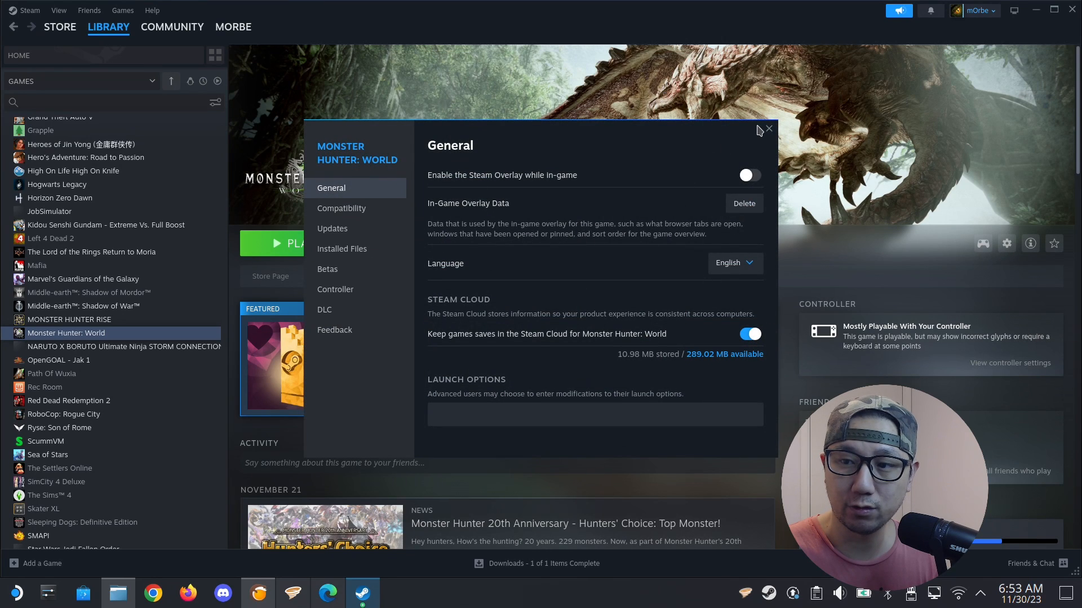
{"action": "left_click", "coordinate": [767, 129]}
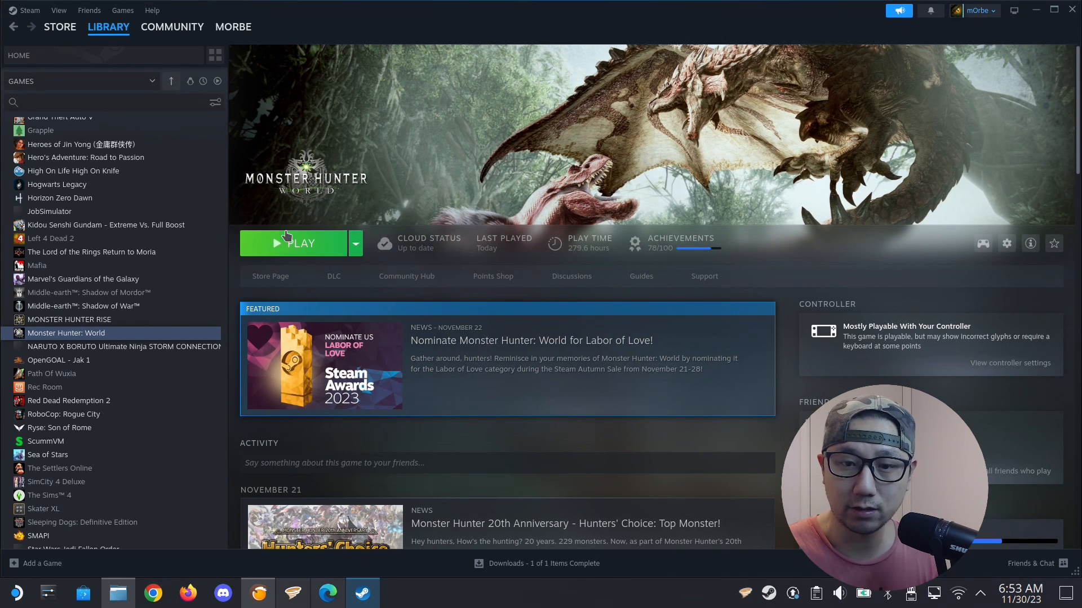
{"action": "left_click", "coordinate": [293, 243]}
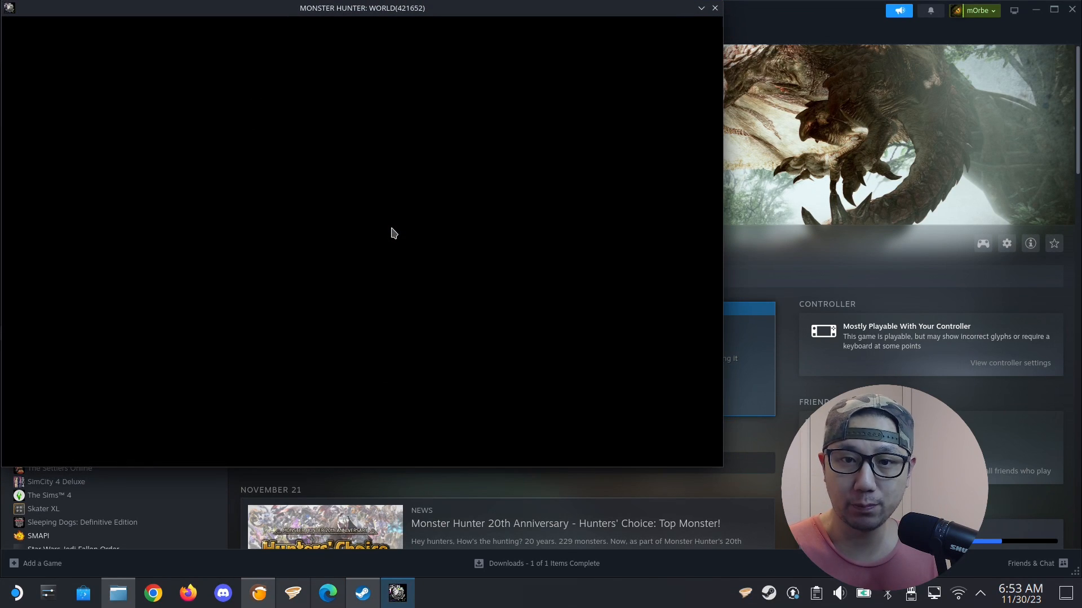
{"action": "mouse_move", "coordinate": [540, 364]}
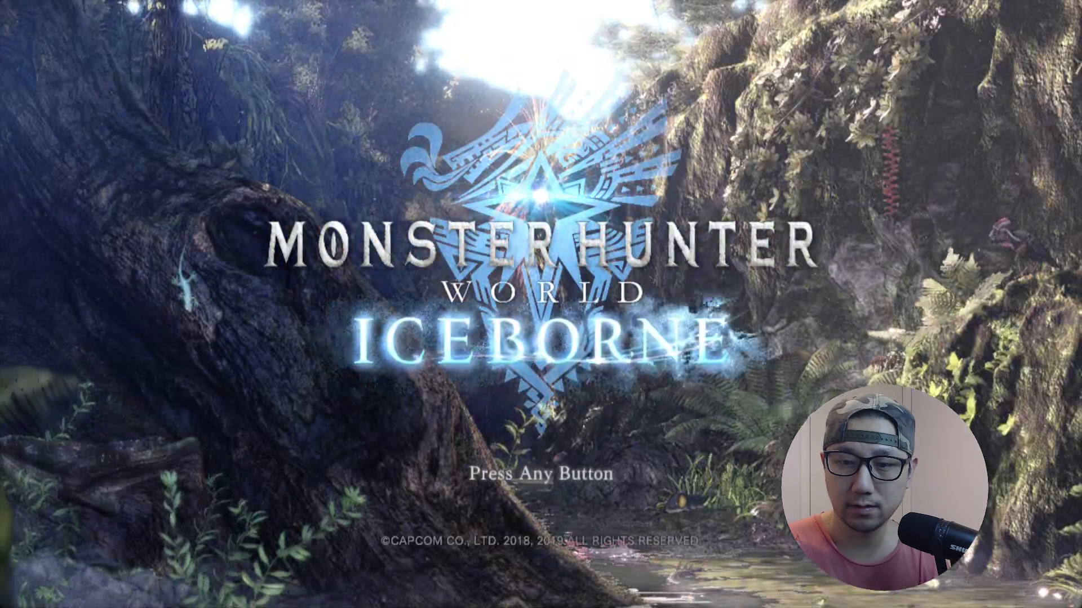
Step: Pass the title screen, choose Start Game and finish creating the online session
{"action": "key", "text": "enter"}
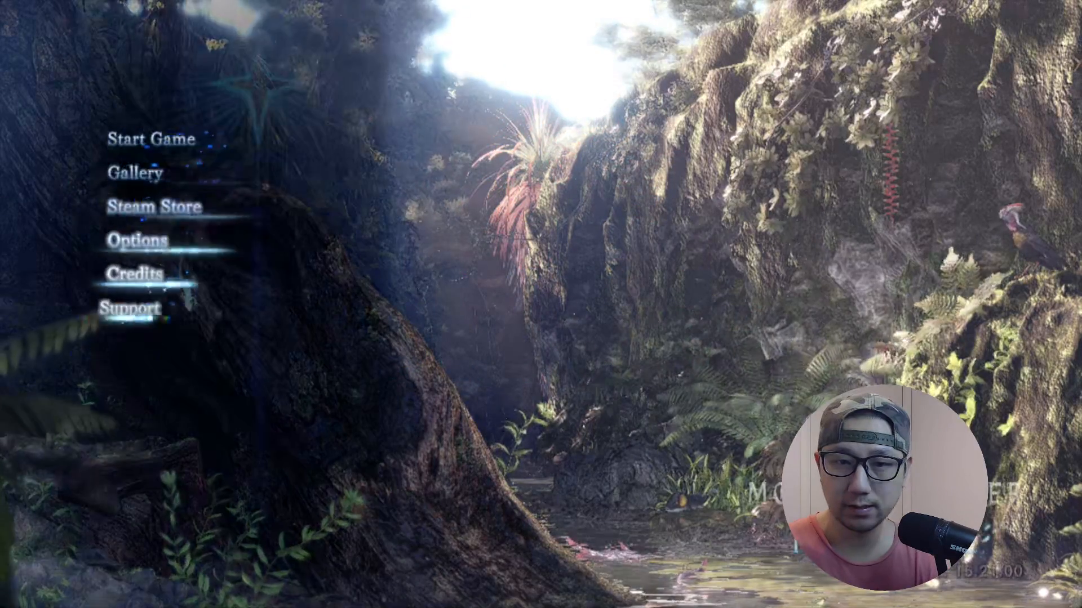
{"action": "left_click", "coordinate": [152, 139]}
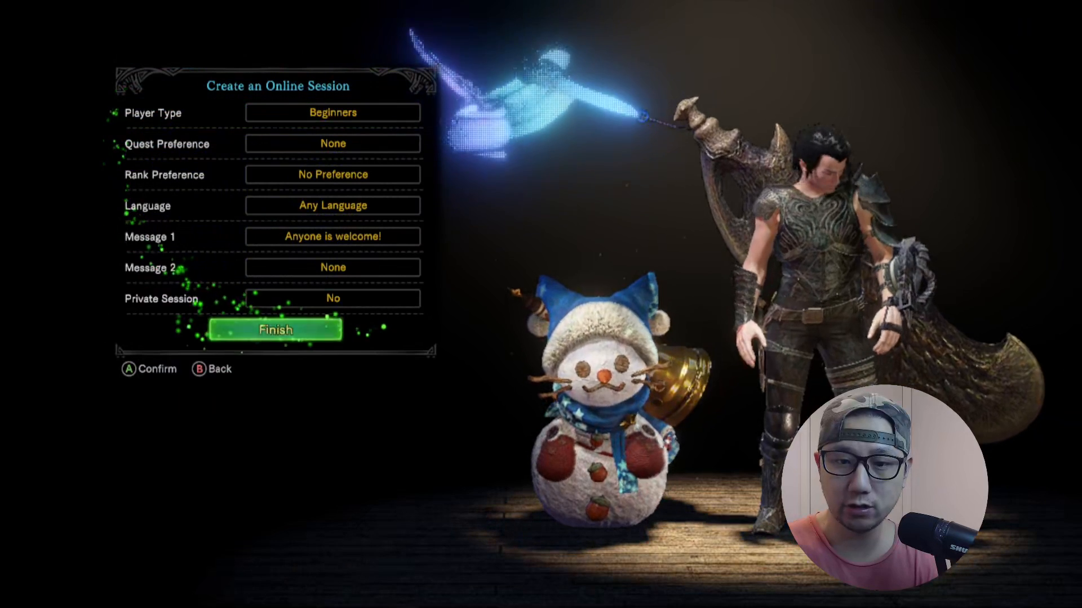
{"action": "left_click", "coordinate": [275, 330]}
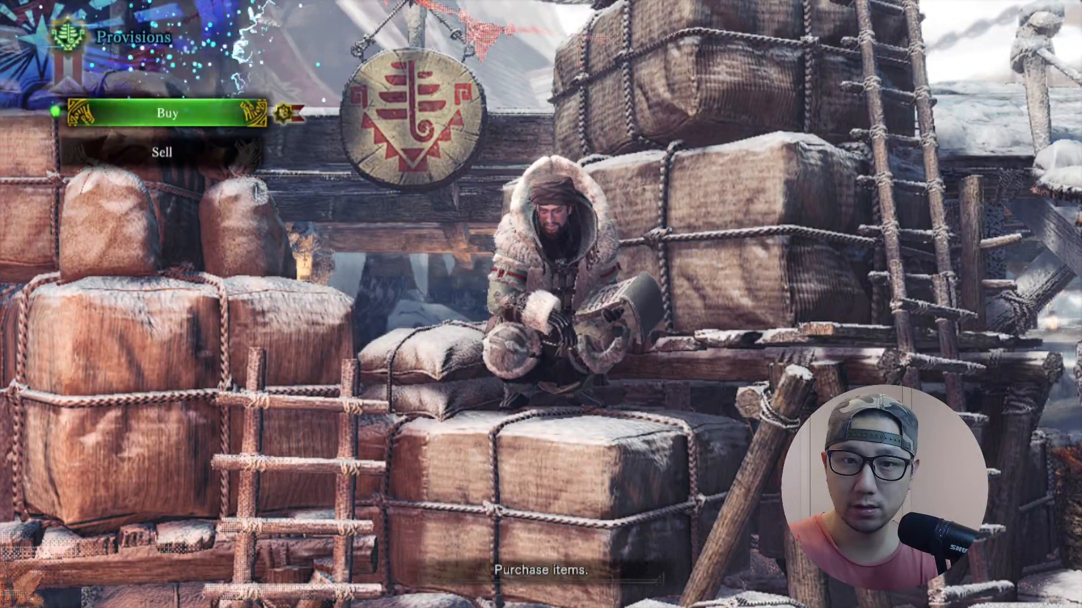
Step: Browse what the Provisions vendor sells through the Buy menu
{"action": "left_click", "coordinate": [166, 112]}
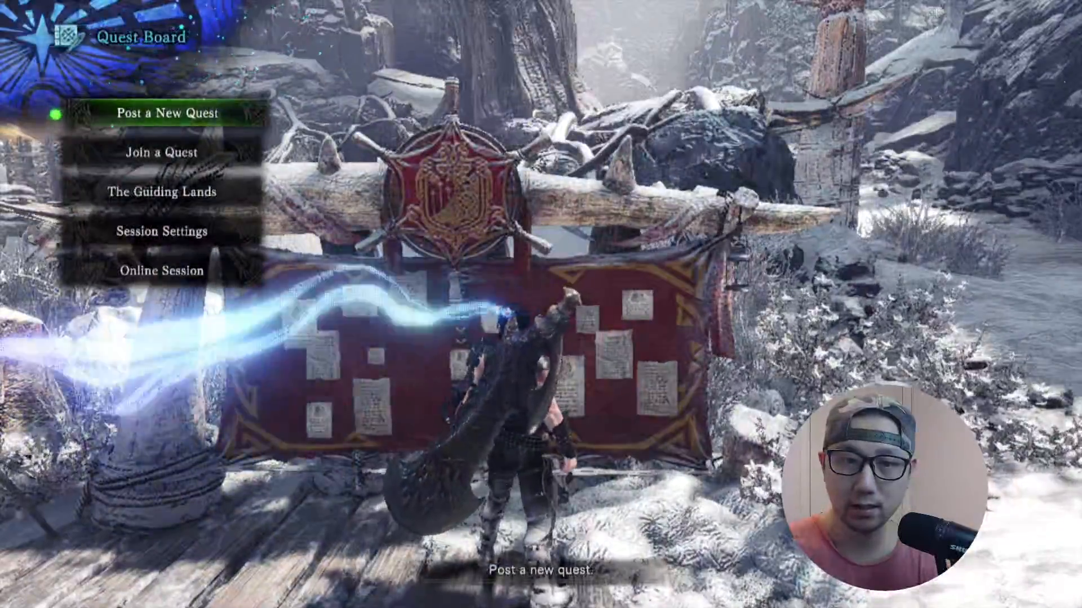
{"action": "left_click", "coordinate": [162, 113]}
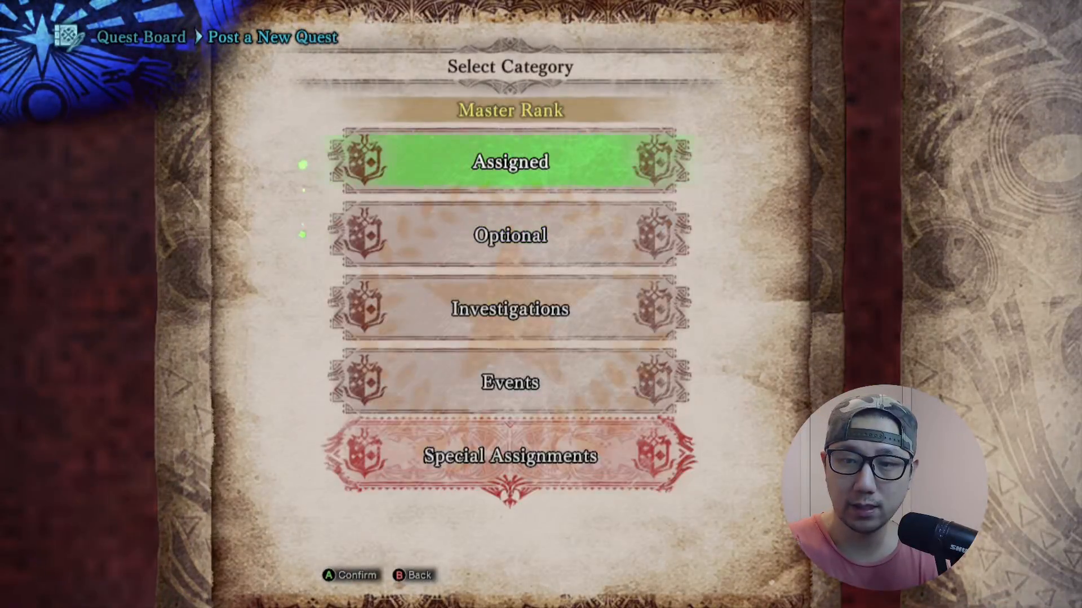
{"action": "left_click", "coordinate": [509, 161]}
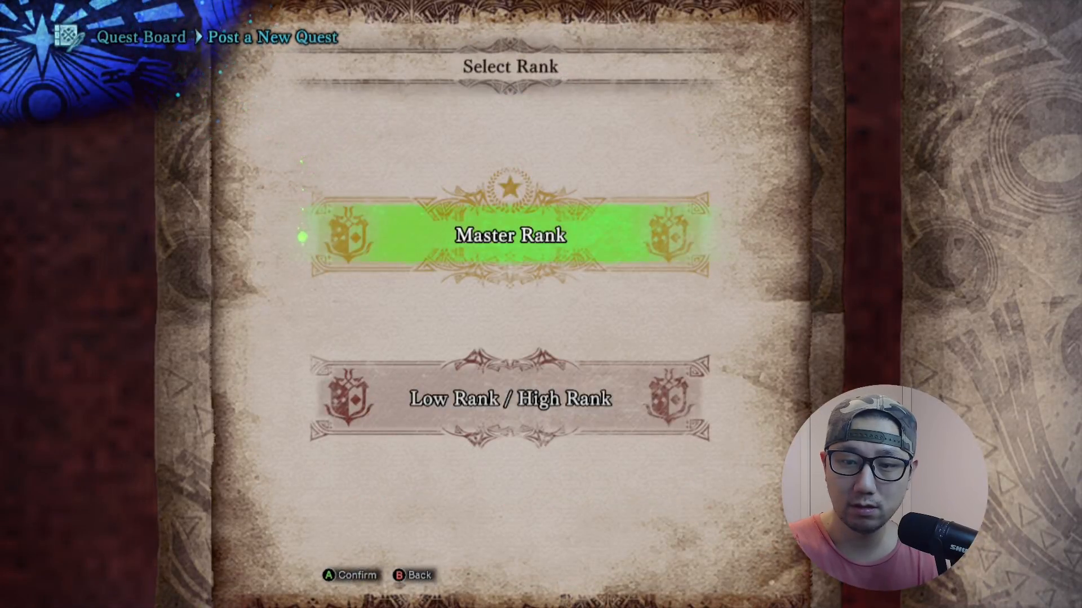
{"action": "key", "text": "B"}
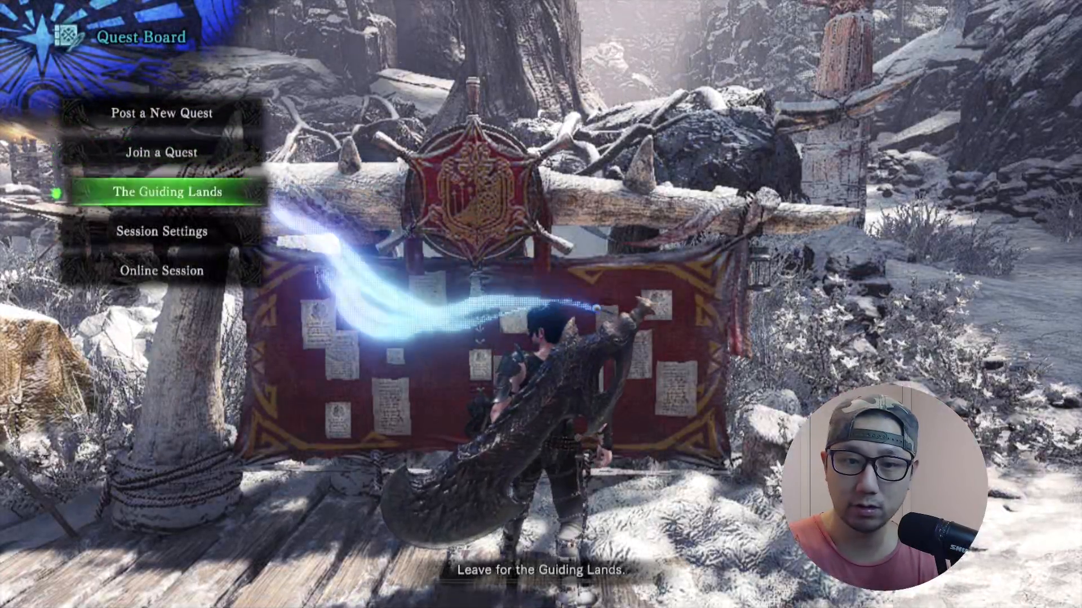
Step: Choose The Guiding Lands on the Quest Board and finish the multiplayer settings to depart
{"action": "left_click", "coordinate": [164, 192]}
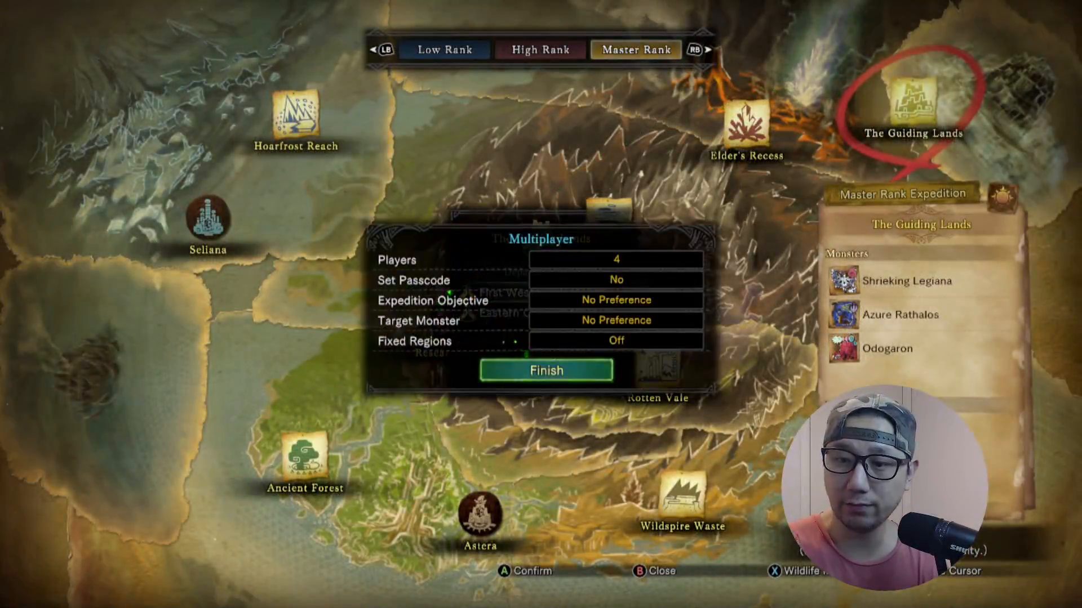
{"action": "left_click", "coordinate": [545, 371]}
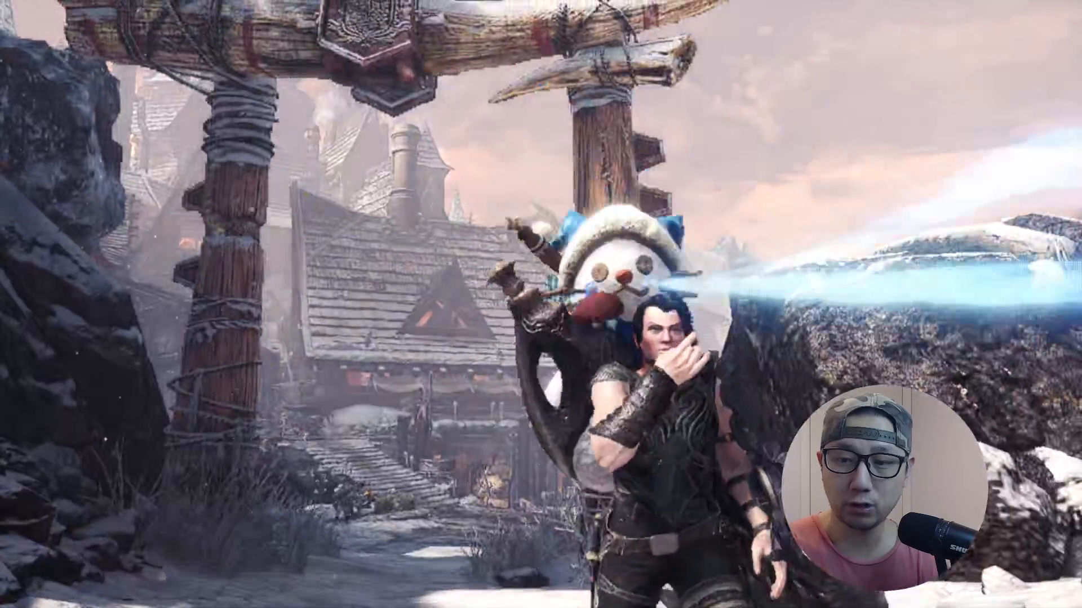